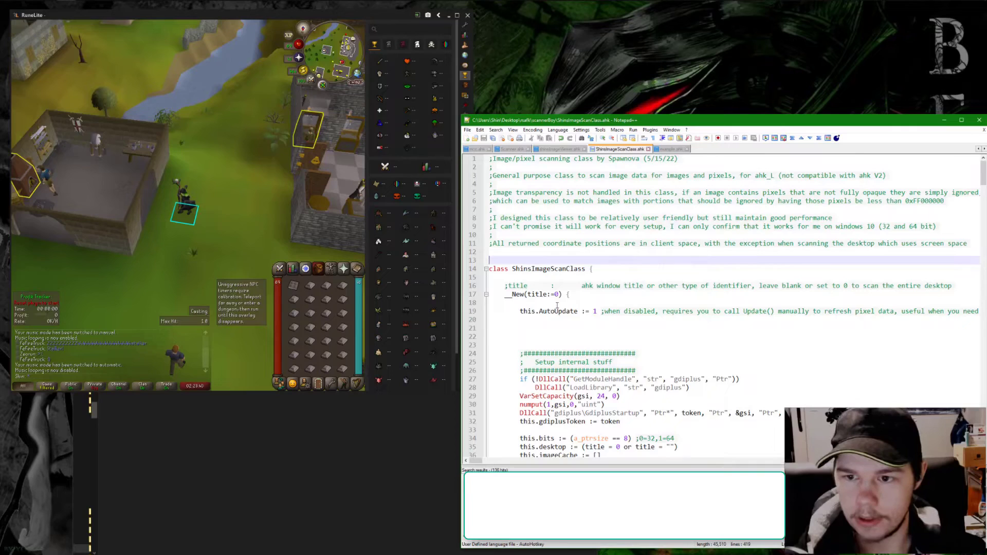
Inspect the AutoUpdate setting's value in ShinsImageScanClass.ahk.
double_click(556, 310)
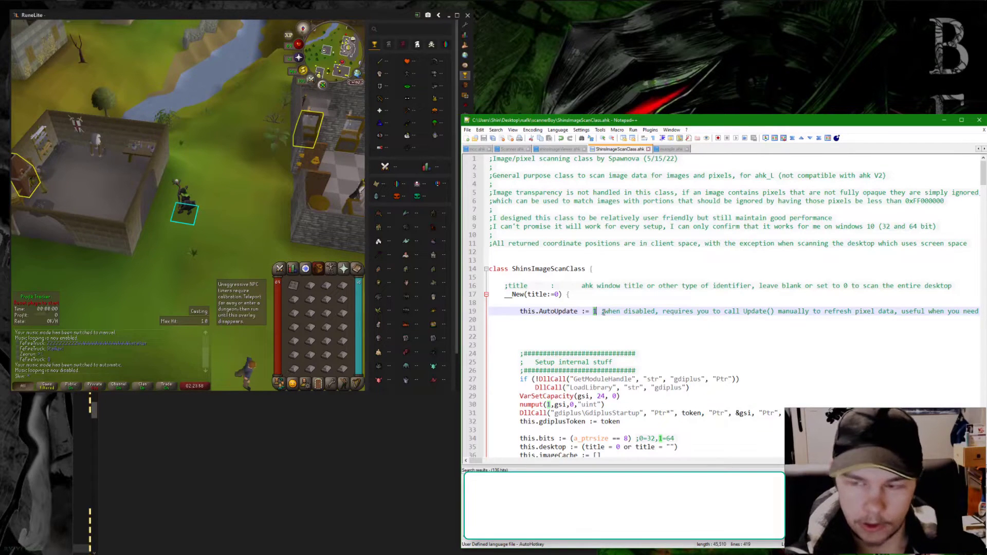
double_click(757, 311)
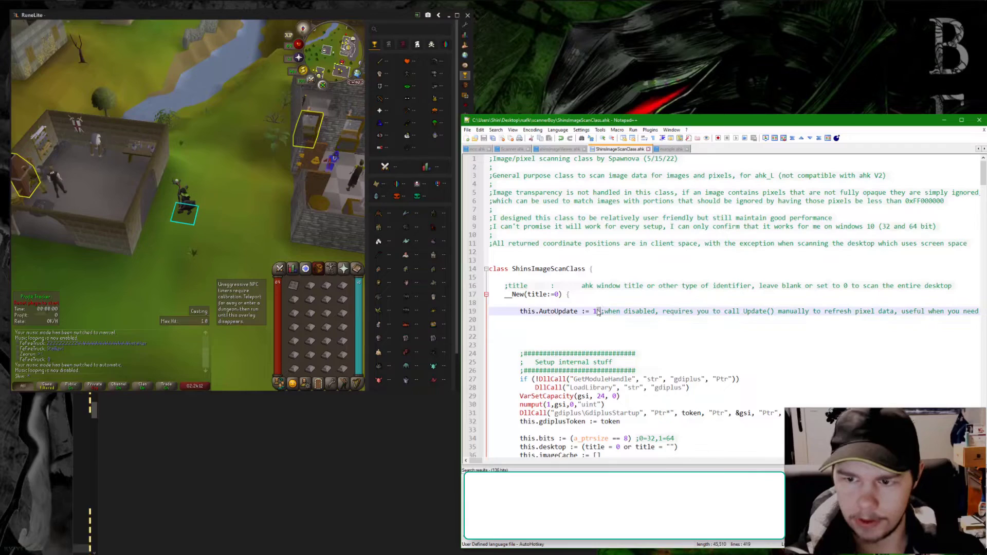
scroll("down", 3)
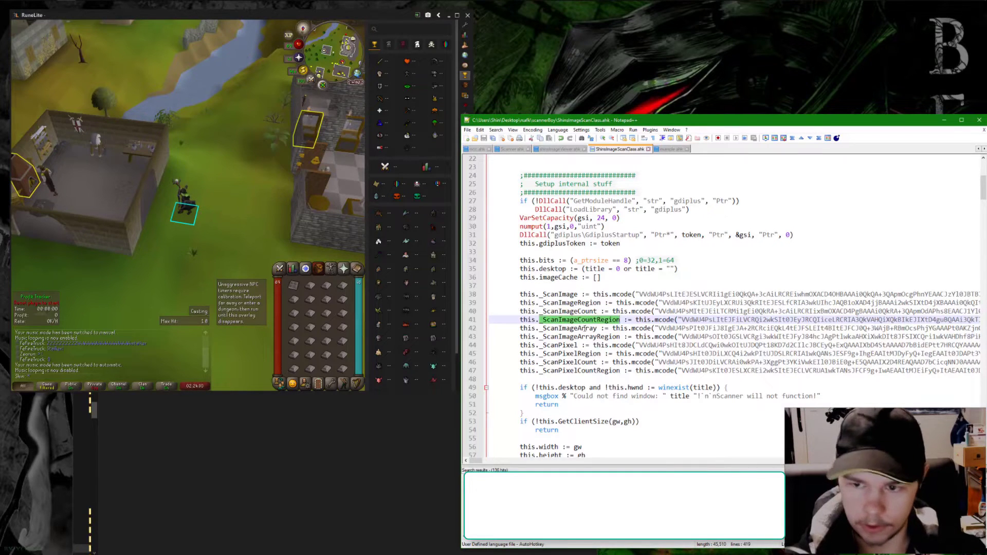
left_click(568, 328)
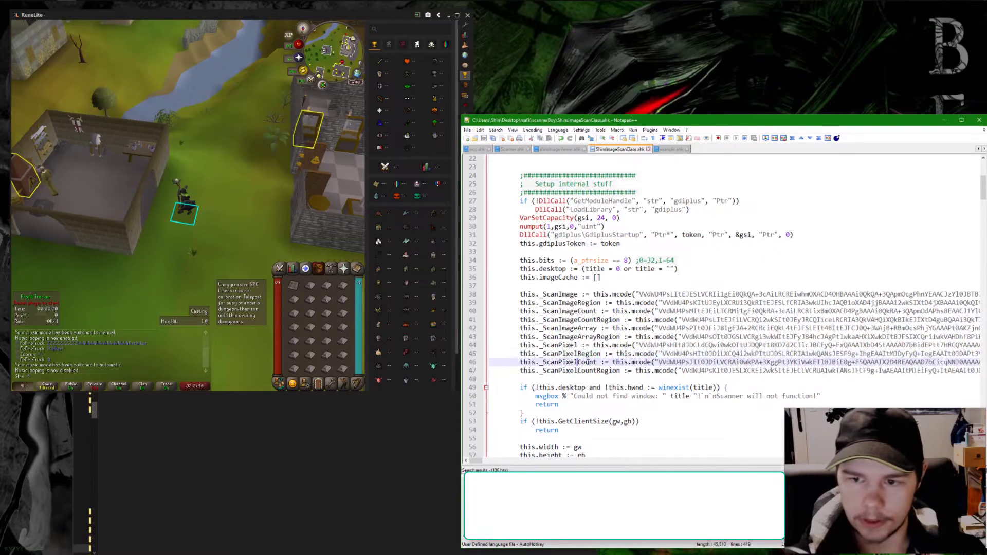
Scroll through the rest of the class source, then switch to example.ahk.
scroll("down", 3)
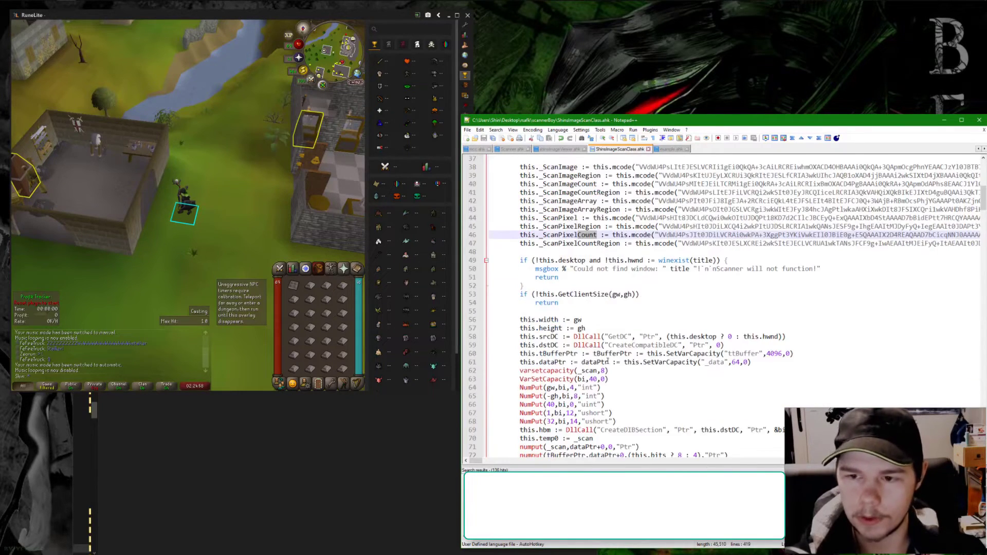
scroll("up", 3)
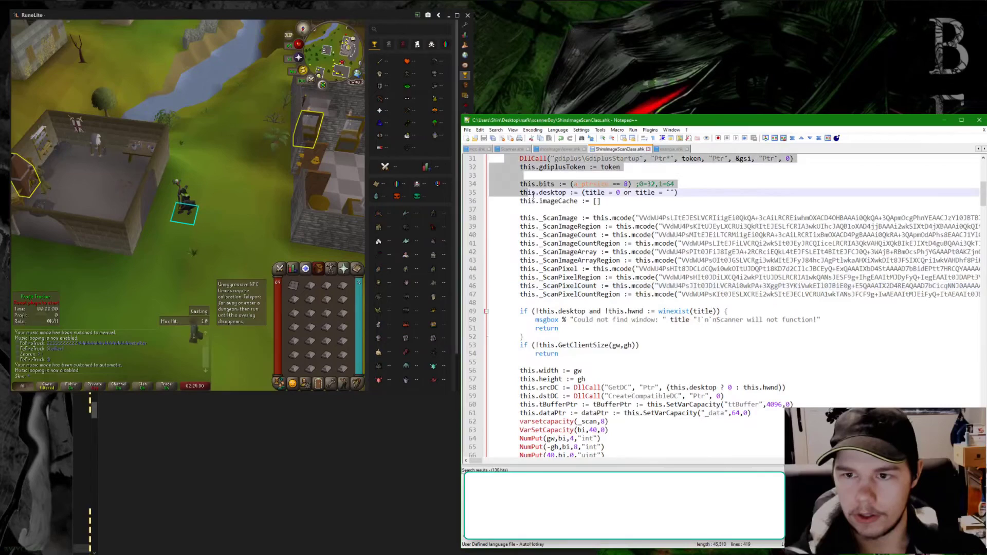
scroll("down", 3)
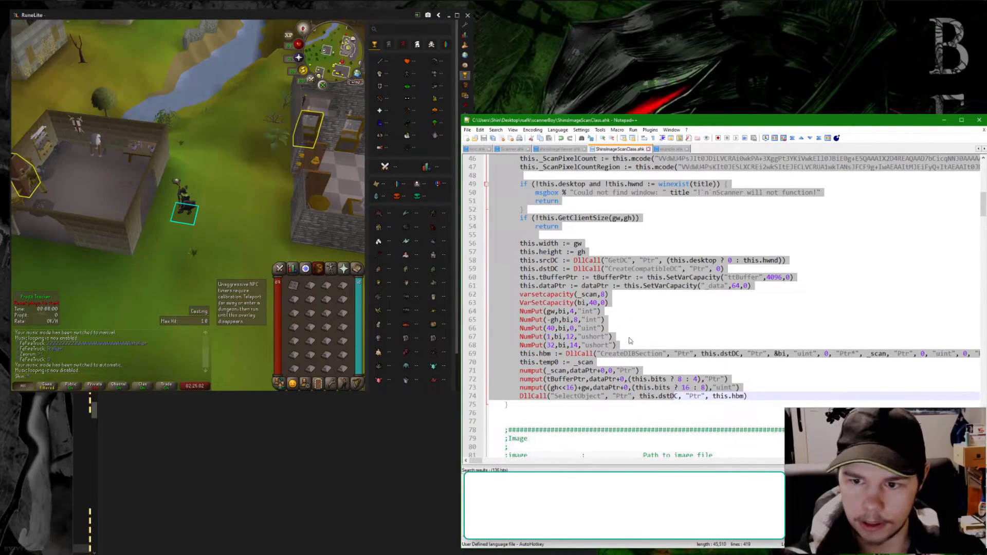
scroll("down", 3)
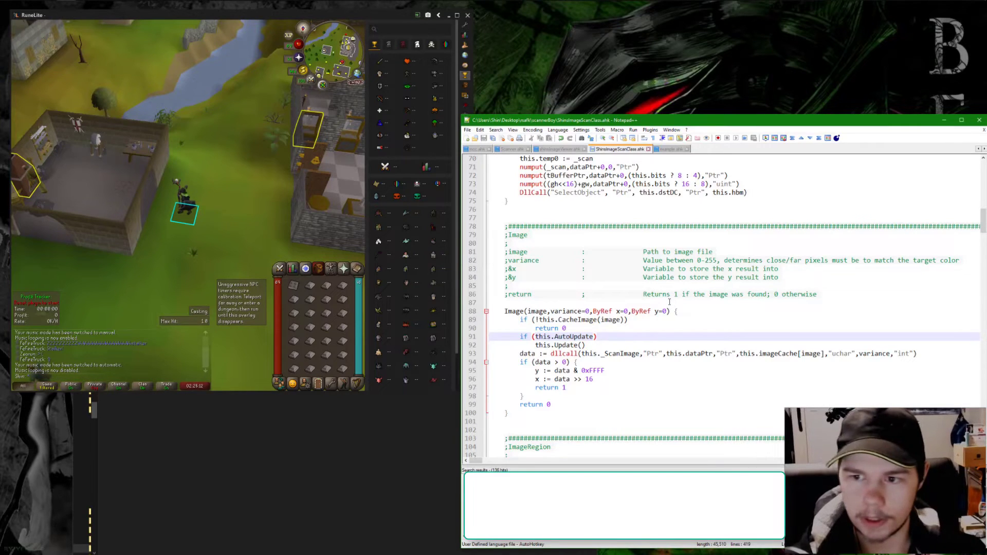
scroll("up", 3)
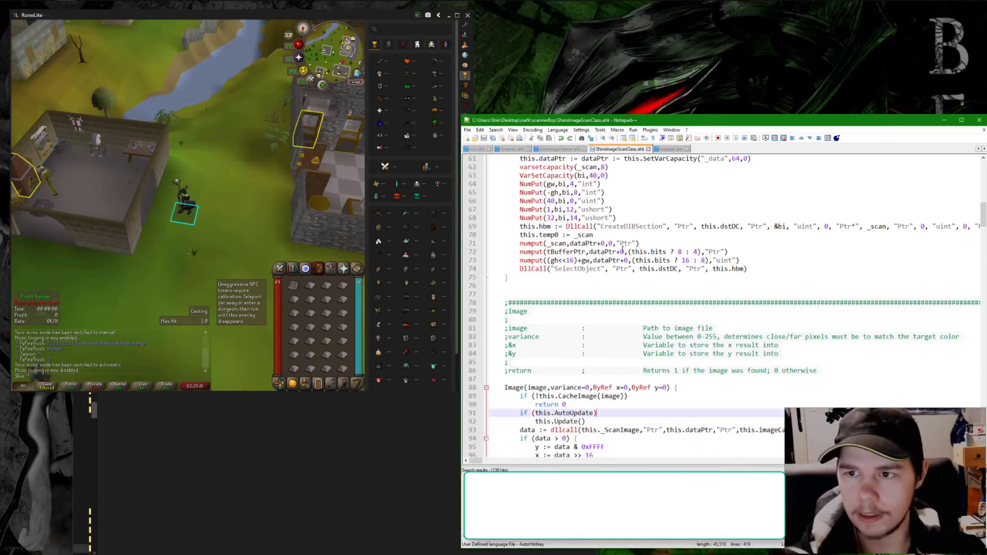
left_click(671, 149)
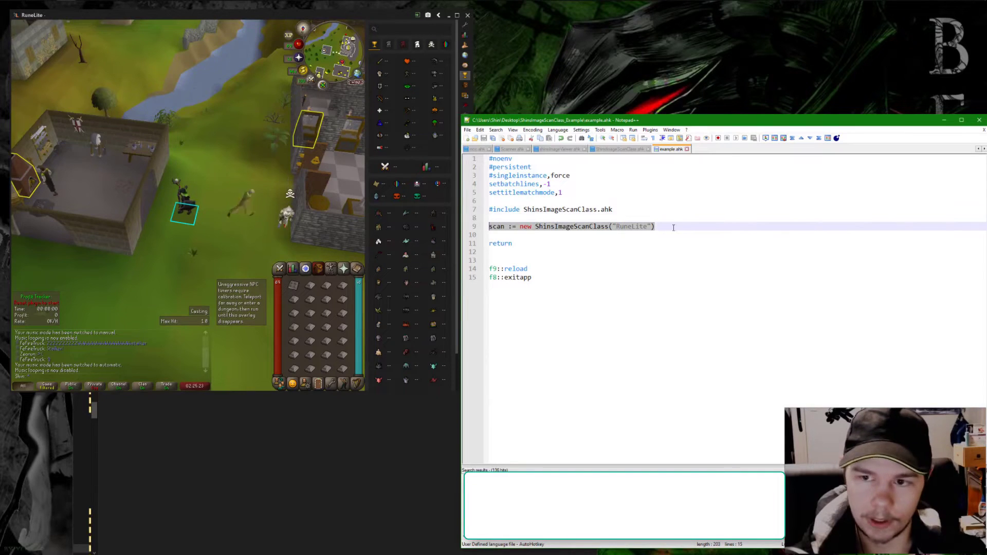
Compare the RuneLite window title with the class constructor's title parameter, then return to example.ahk.
double_click(626, 227)
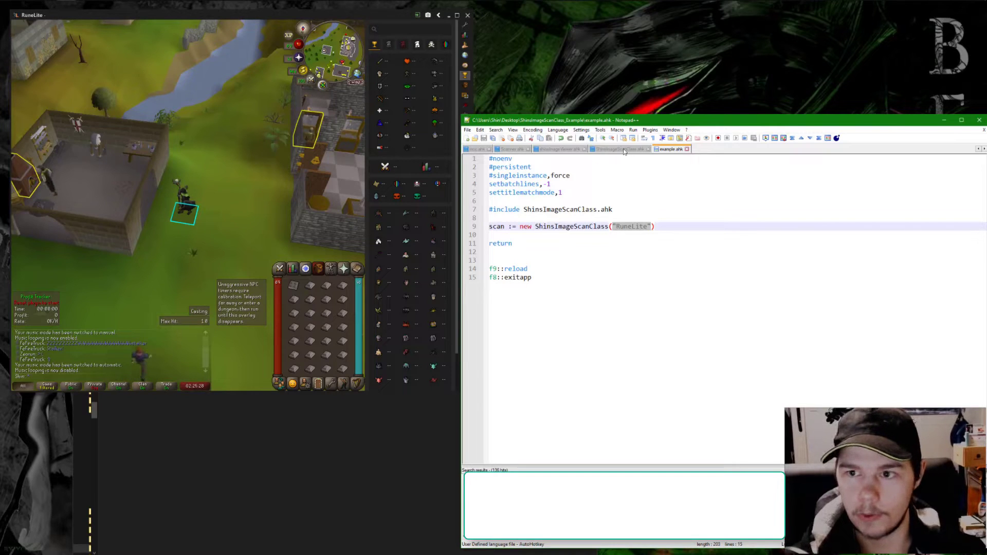
left_click(617, 149)
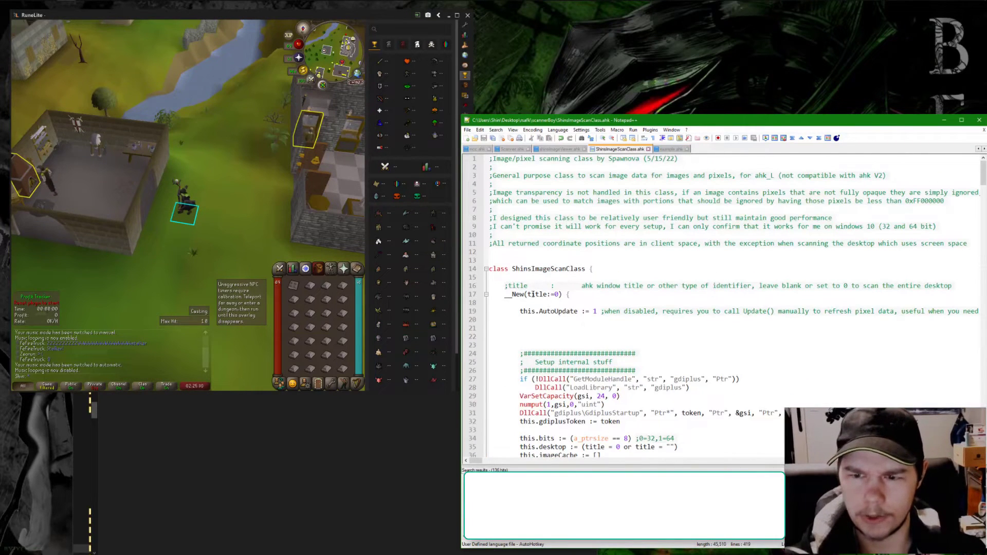
double_click(531, 294)
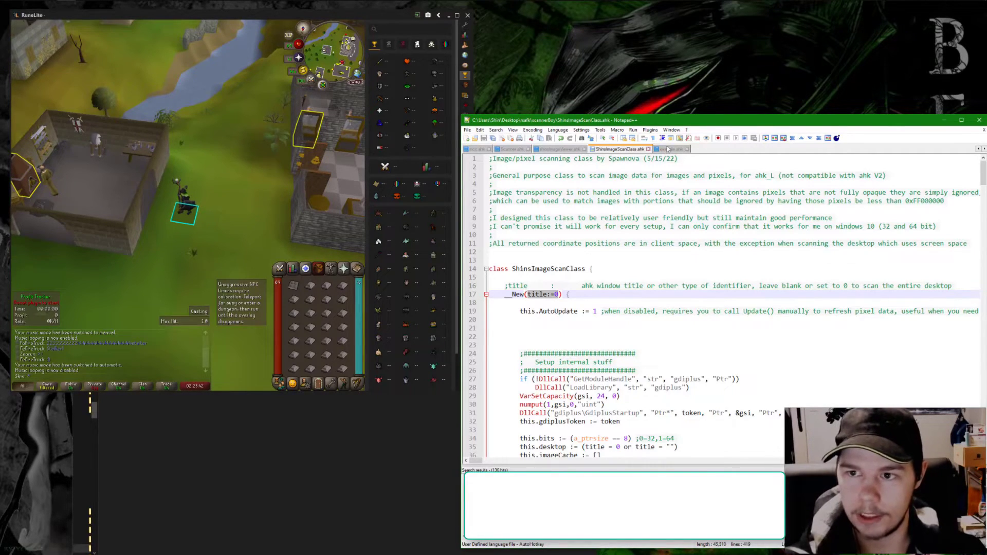
left_click(670, 149)
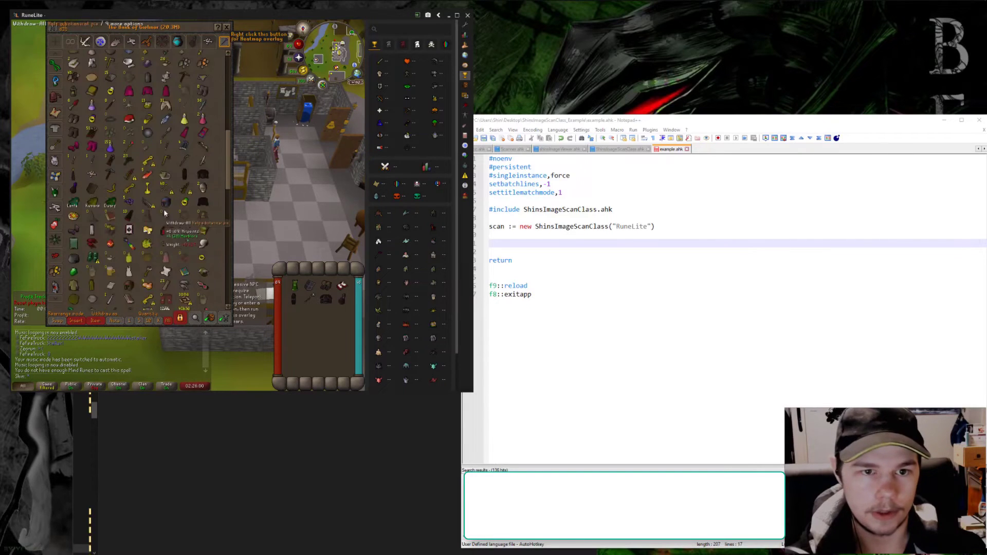
Withdraw the blue wizard hat from the bank and switch to the Combat Options panel.
right_click(151, 214)
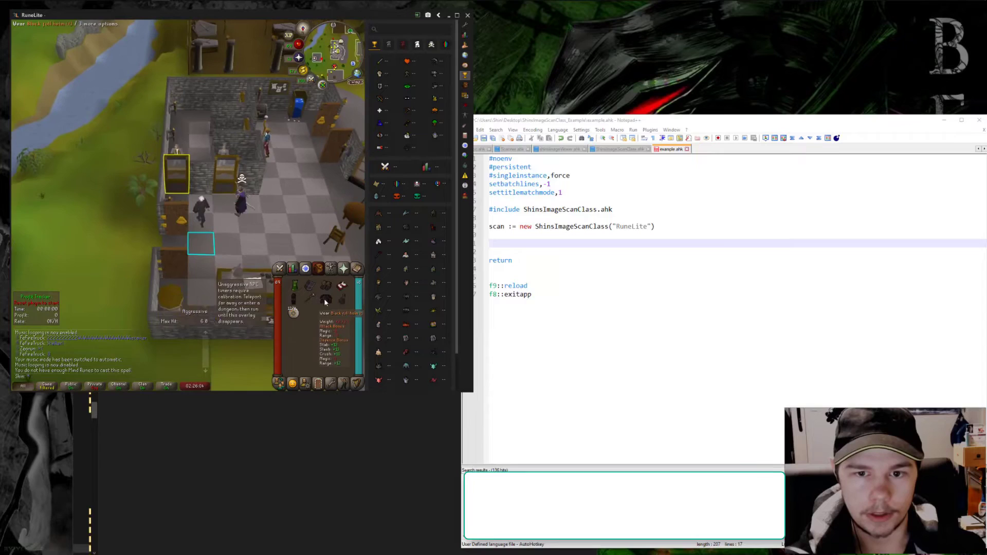
left_click(280, 268)
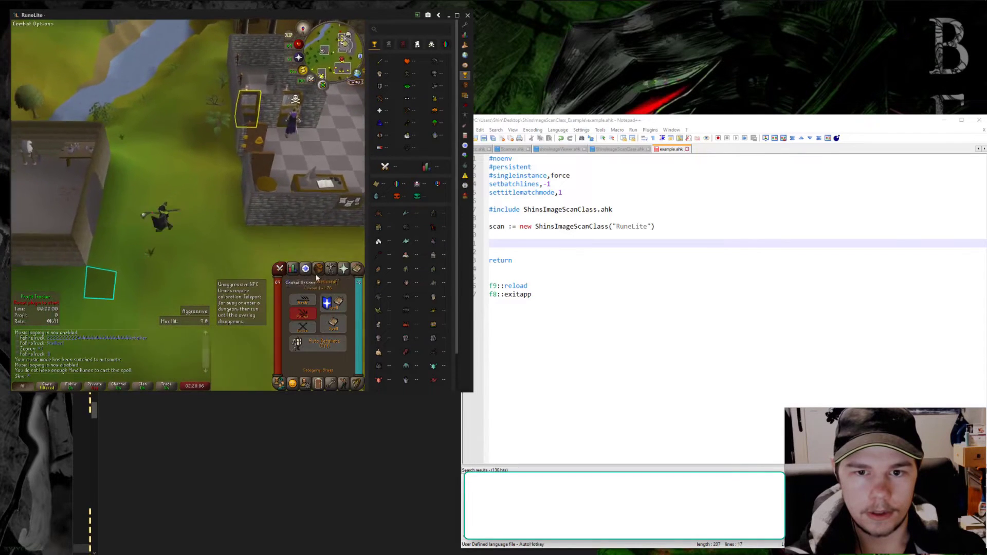
left_click(317, 268)
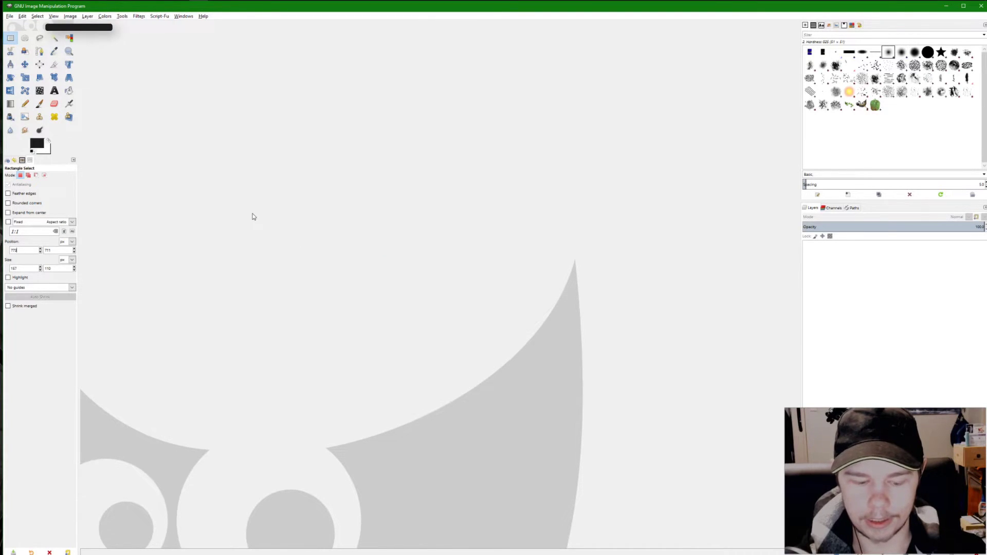
Create a new GIMP image from the copied RuneLite screenshot.
left_click(10, 16)
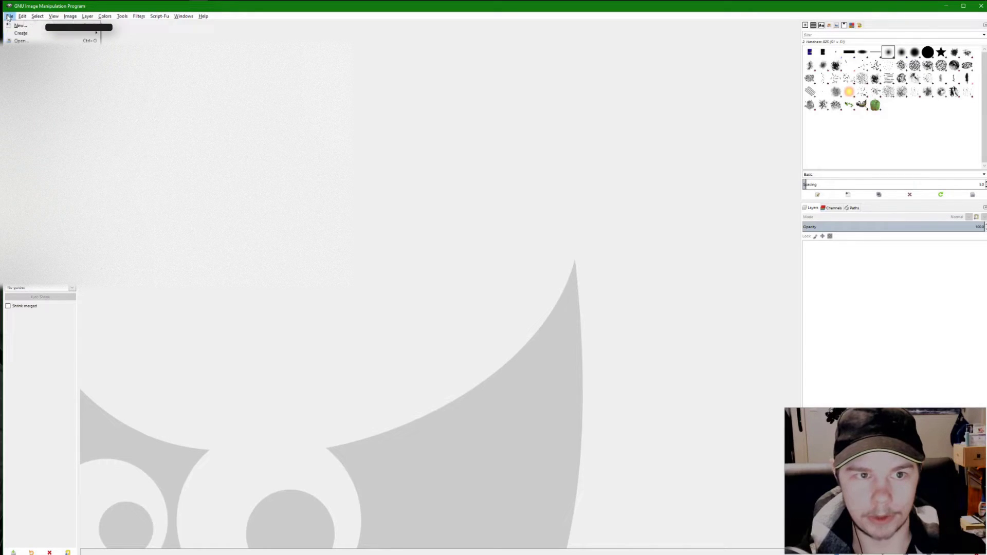
left_click(22, 16)
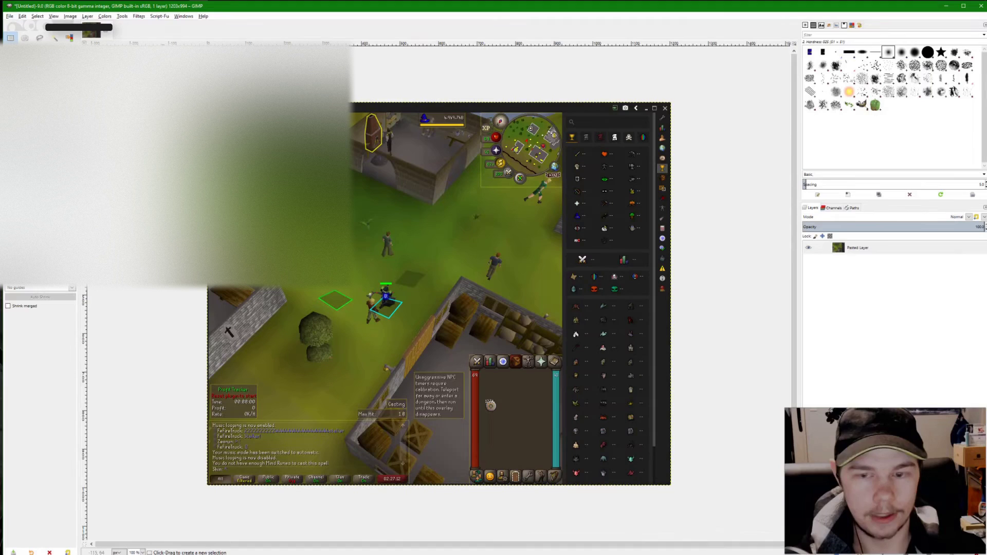
mouse_move(497, 290)
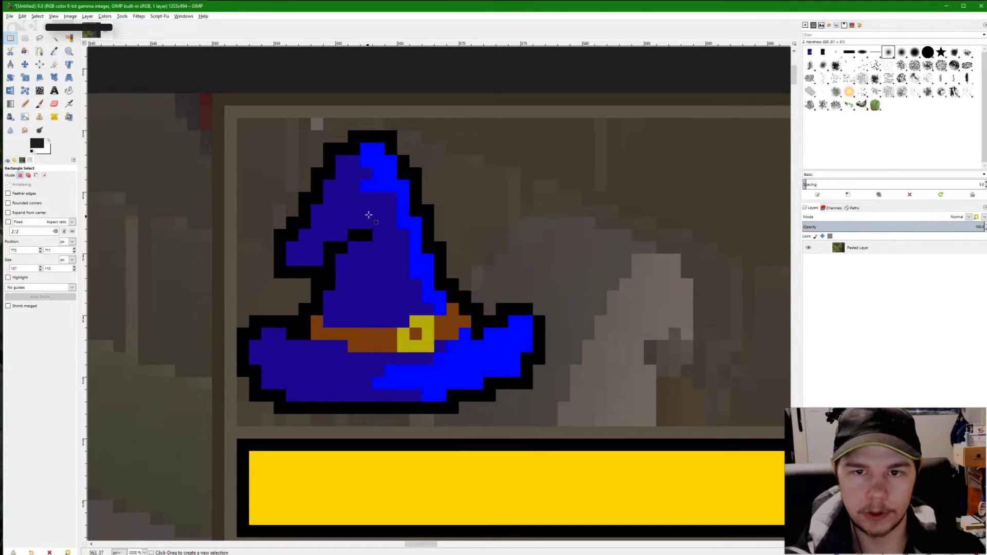
mouse_move(356, 208)
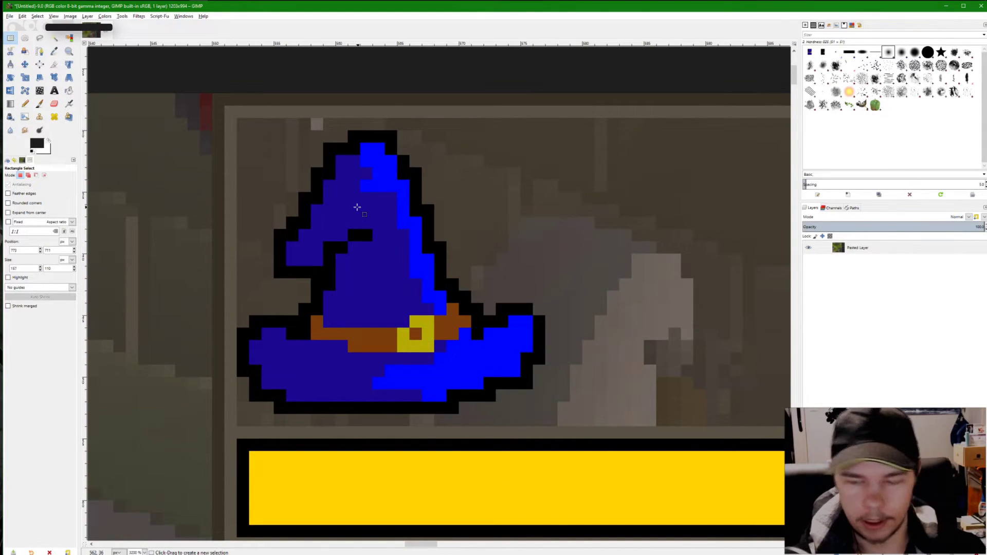
mouse_move(257, 130)
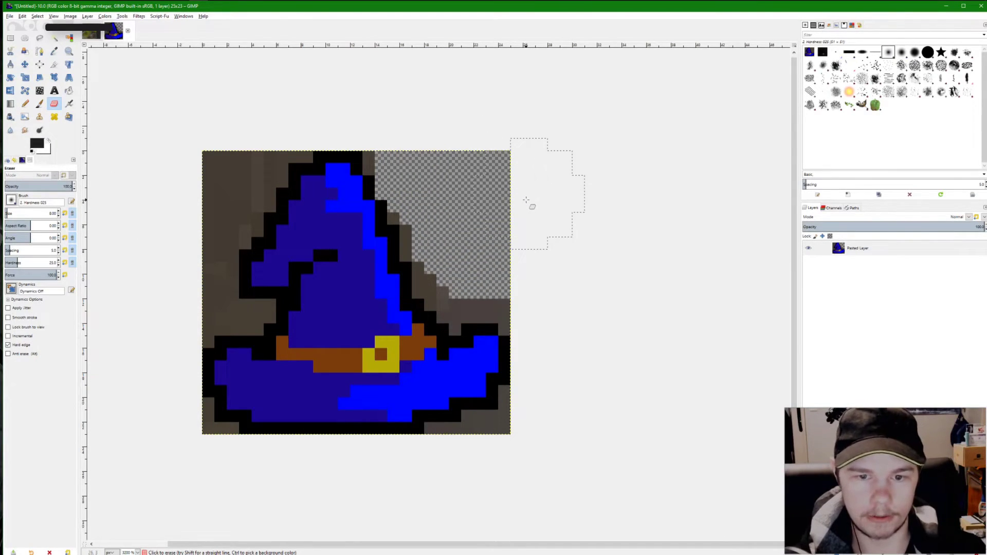
mouse_move(163, 65)
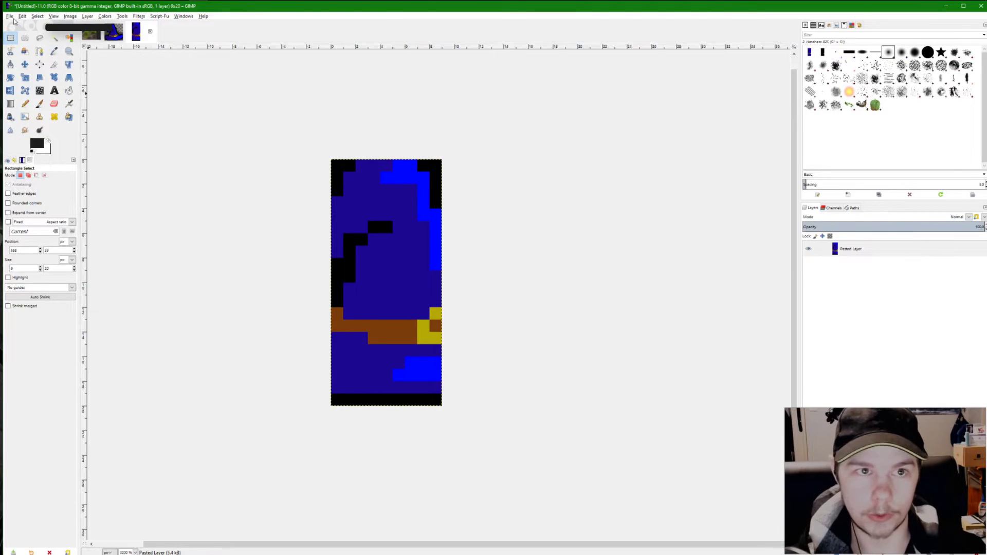
Export the hat slice as hat.png into ShinsImageScanClass_Example and minimize GIMP.
left_click(9, 16)
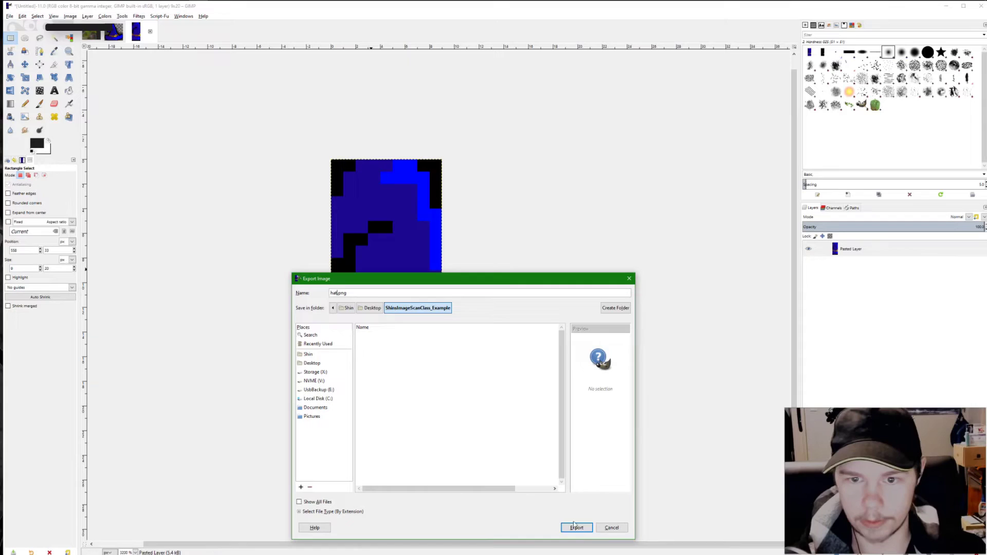
left_click(576, 527)
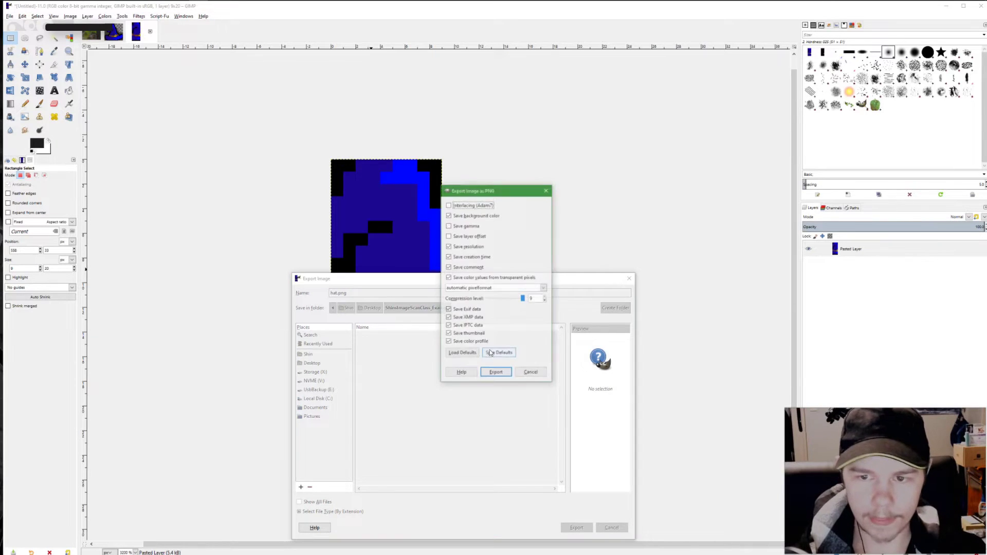
left_click(495, 372)
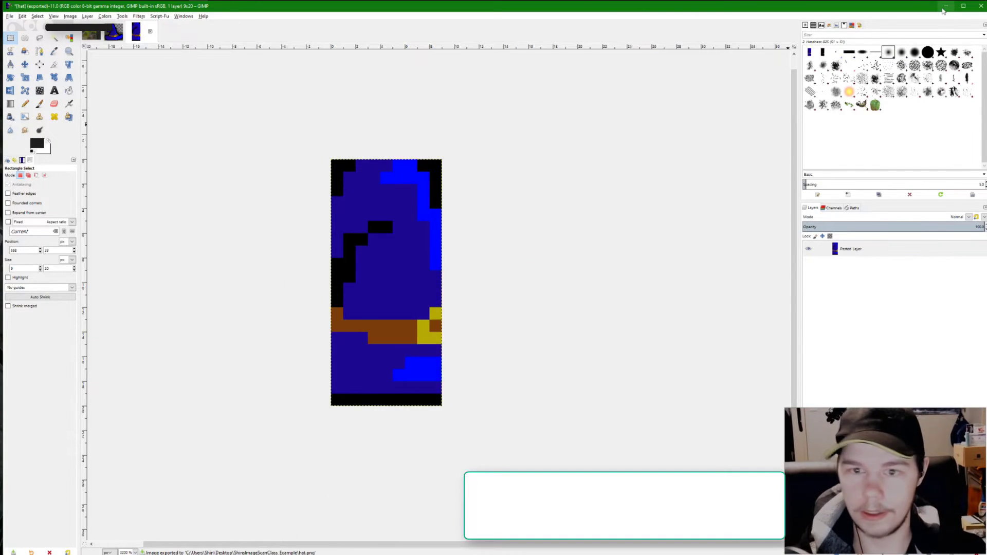
left_click(942, 7)
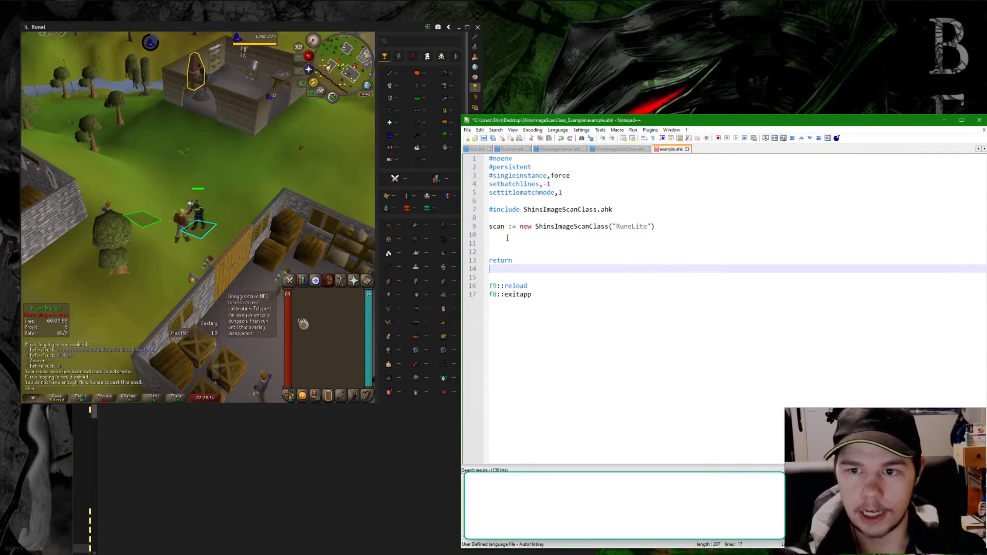
Change line 11 to msgbox % scan.Image("hat.png",0,x,y).
type("msgbox % scan.Image(")
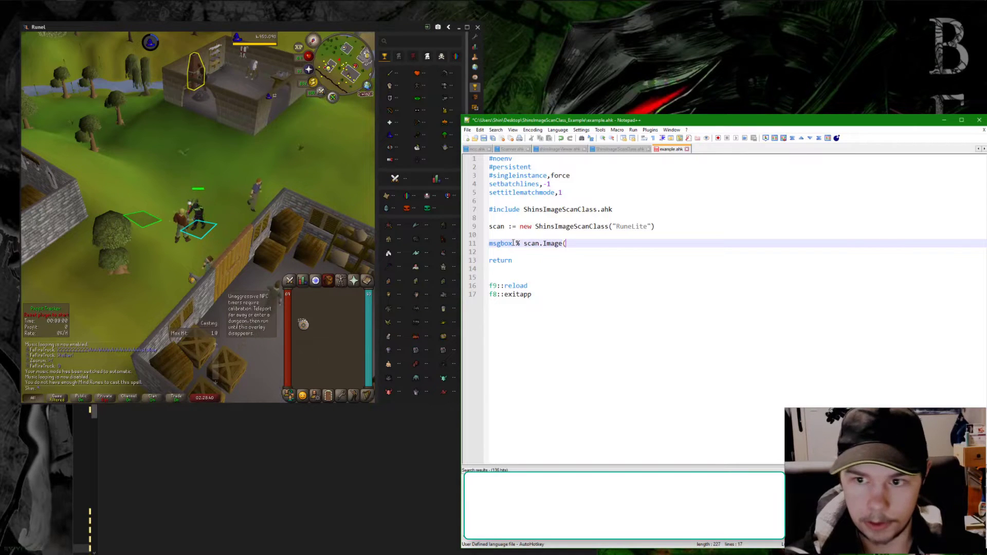
type("\")")
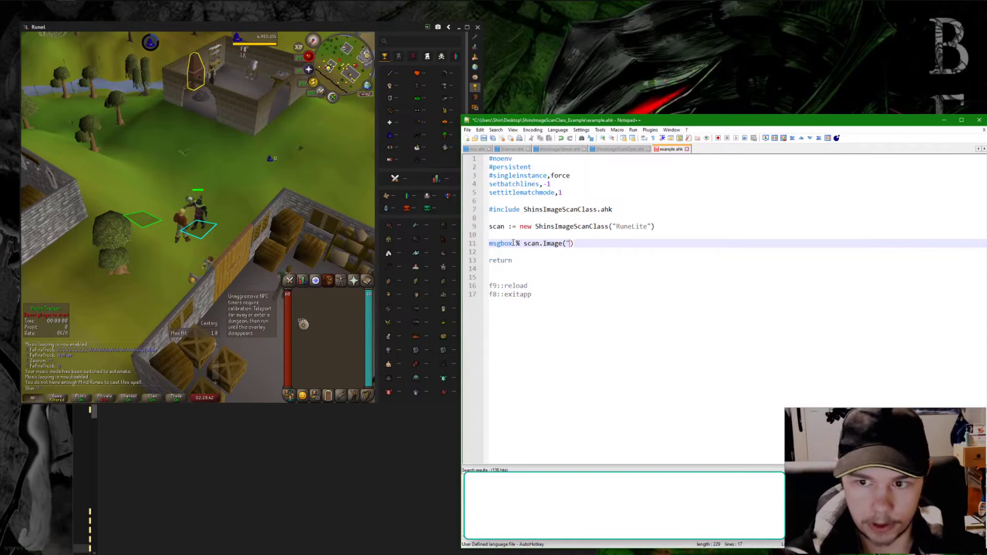
type("hat.p")
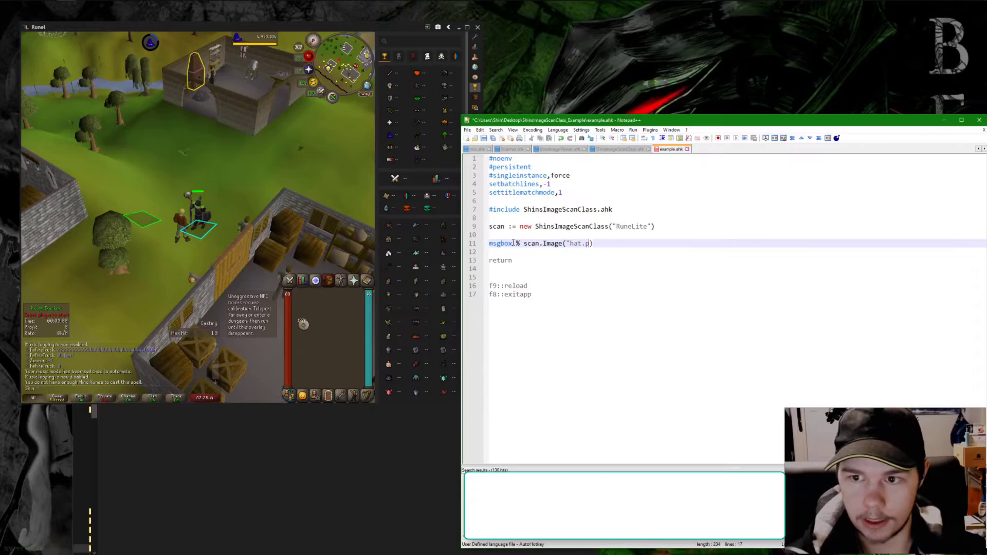
type("ng\",")
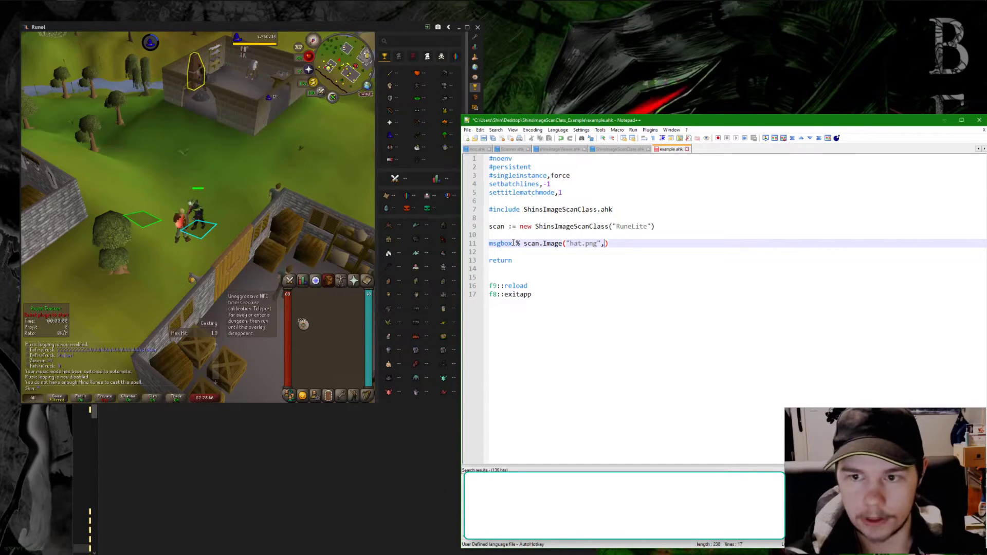
type("0")
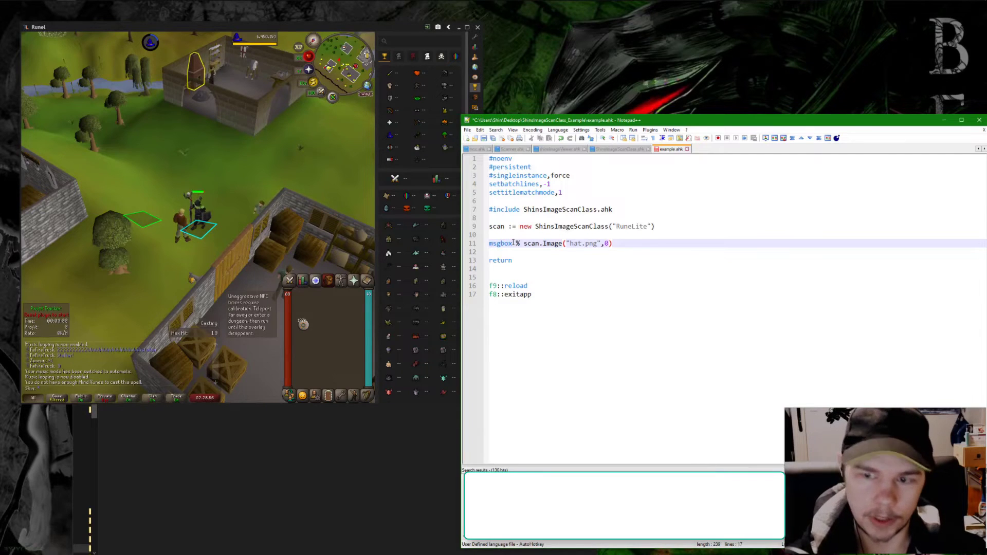
type(",x")
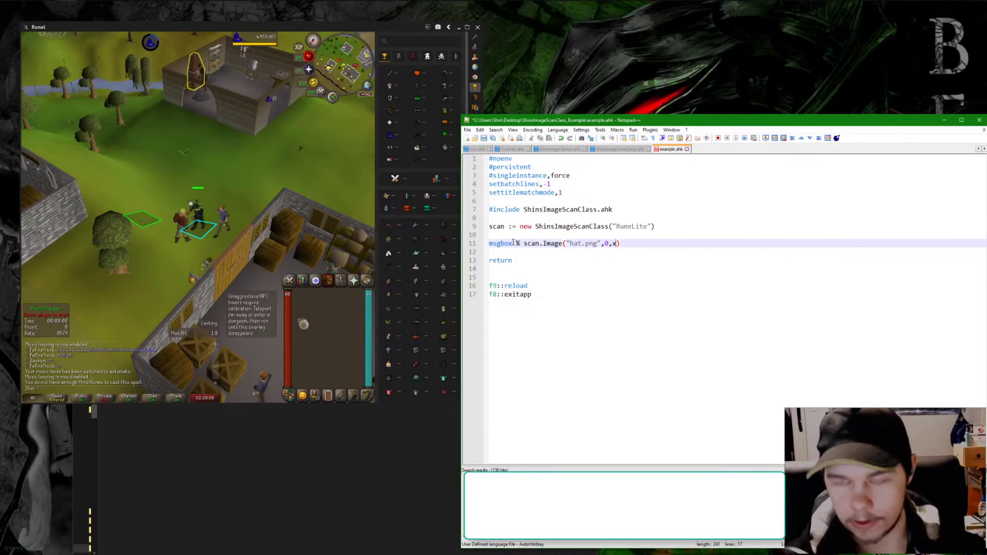
type(",y")
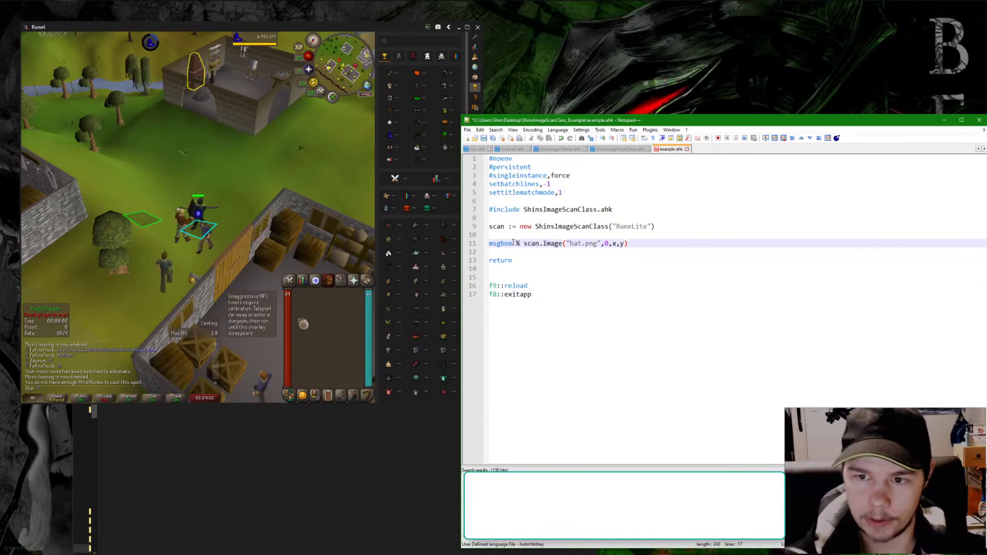
Add msgbox % x "," y, test the script and dismiss the coordinates box.
type("msgbox %")
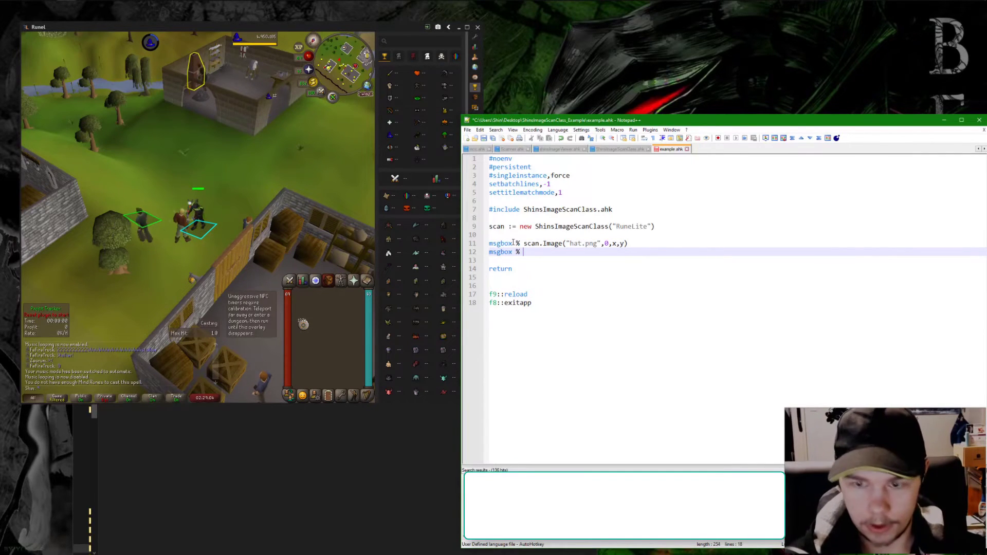
type("x \",\" y")
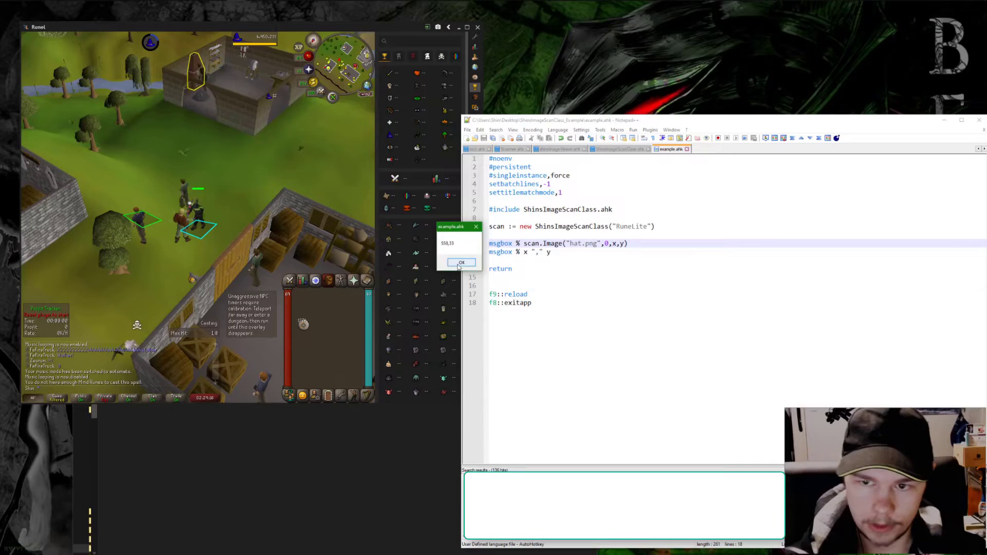
left_click(462, 262)
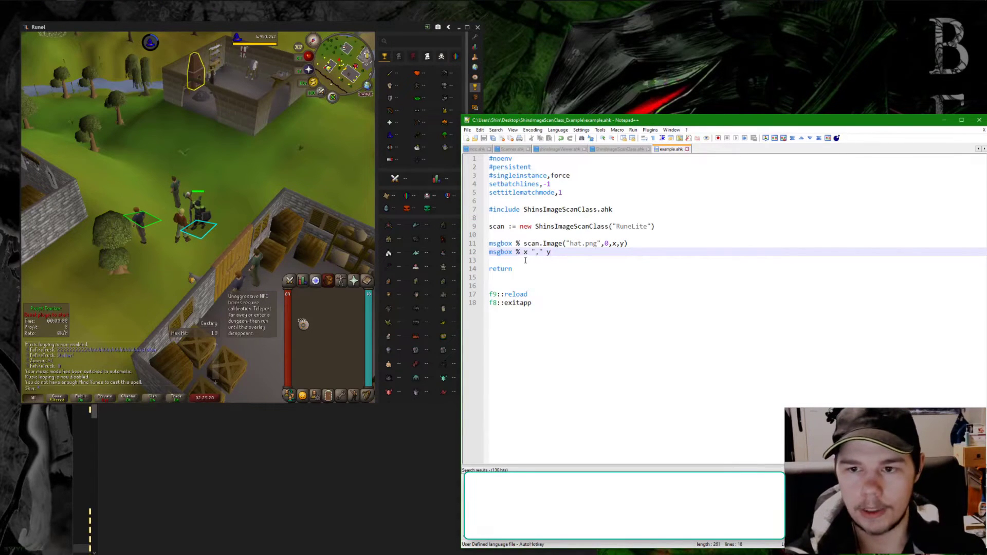
left_click(503, 235)
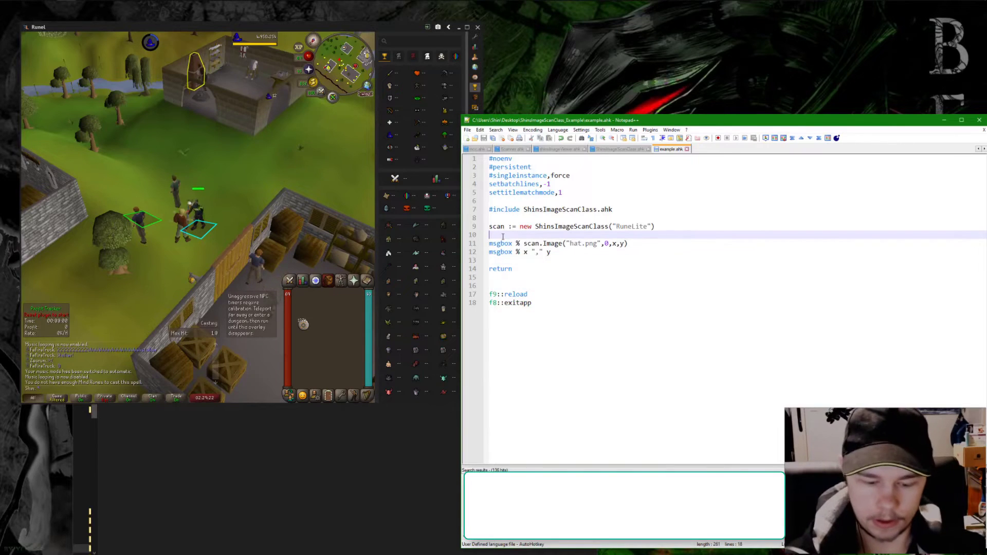
Add settimer,notify,500 with a notify label alerting "Stopped splashing" when hat.png isn't found.
type("settimer,notify,500")
left_click(736, 286)
type("if (!scan.Image(\"hat.png\")) {")
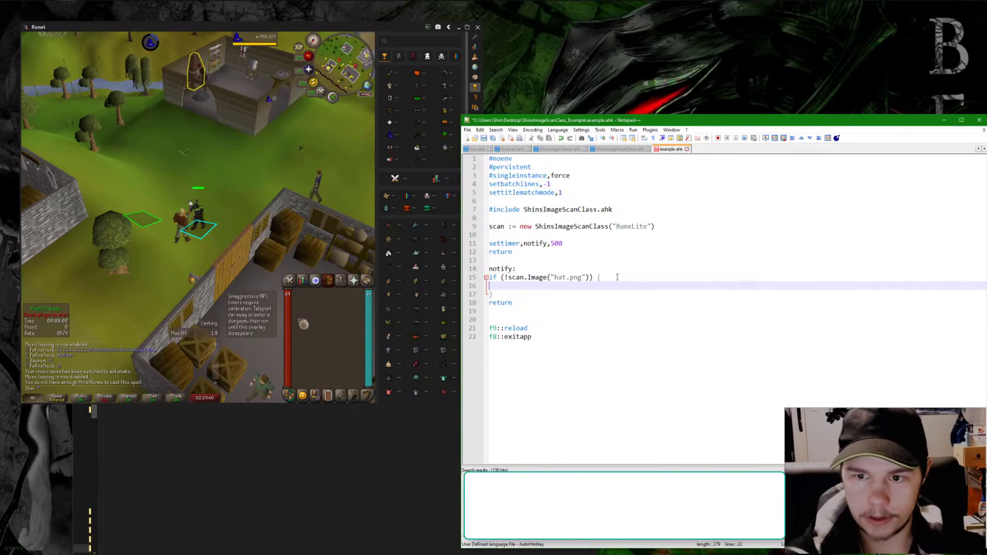
type("msgbox % \"Sto")
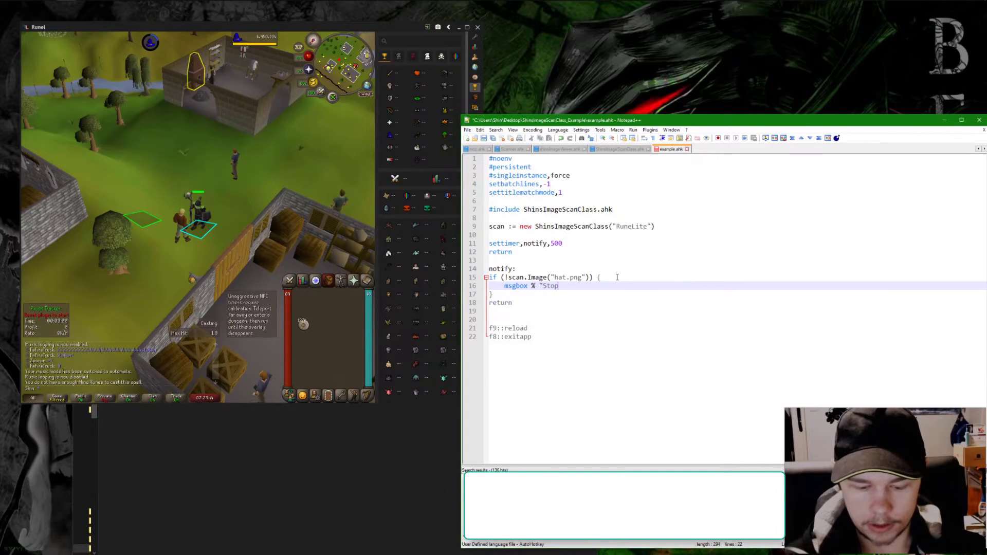
type("ped splashing\")")
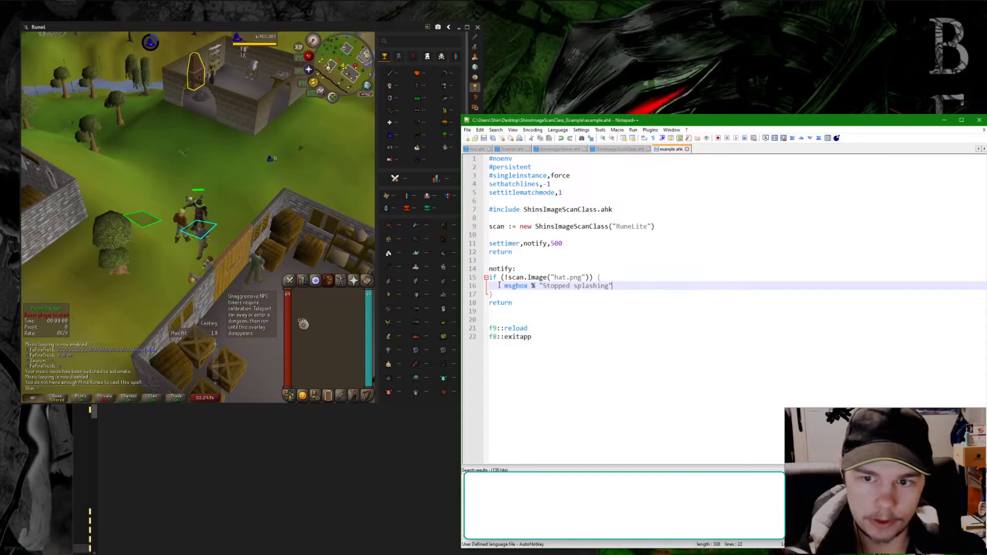
left_click(302, 280)
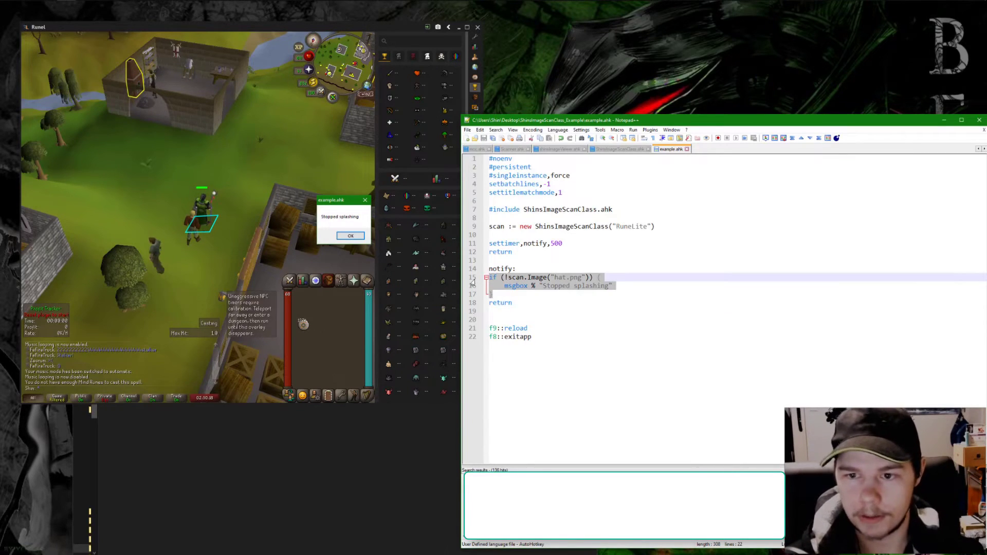
left_click(350, 236)
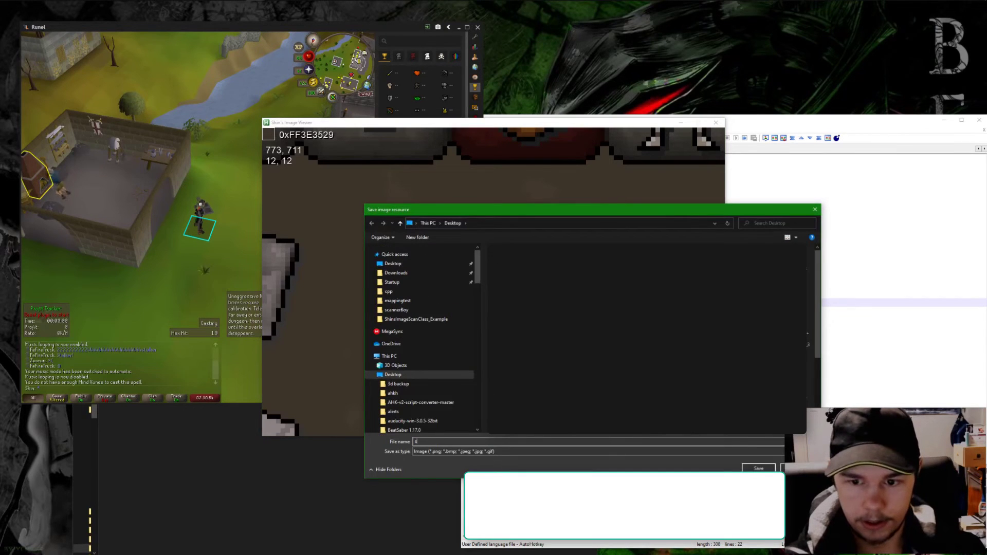
Double-click in Shin's Image Viewer while capturing RuneLite's crossed-swords icon.
double_click(415, 318)
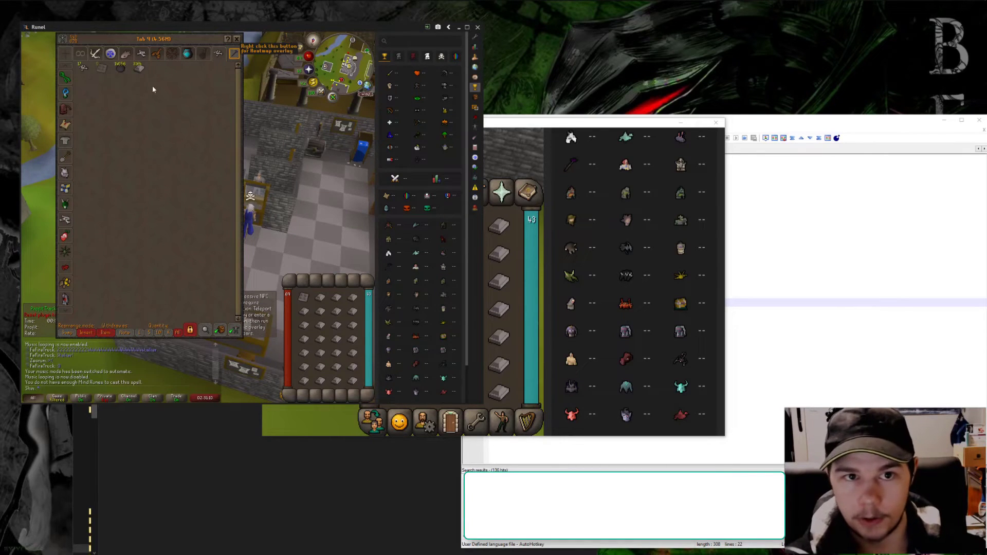
mouse_move(47, 258)
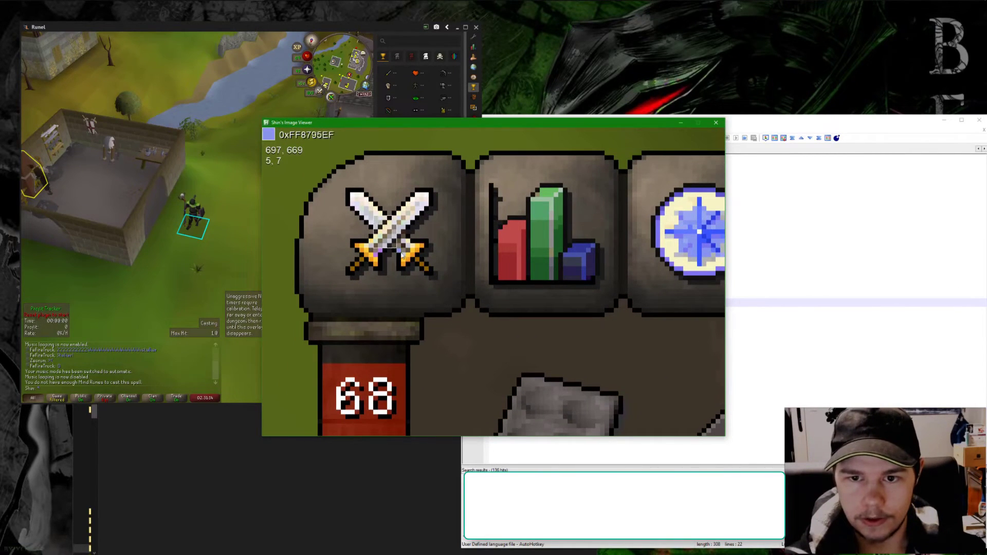
mouse_move(417, 313)
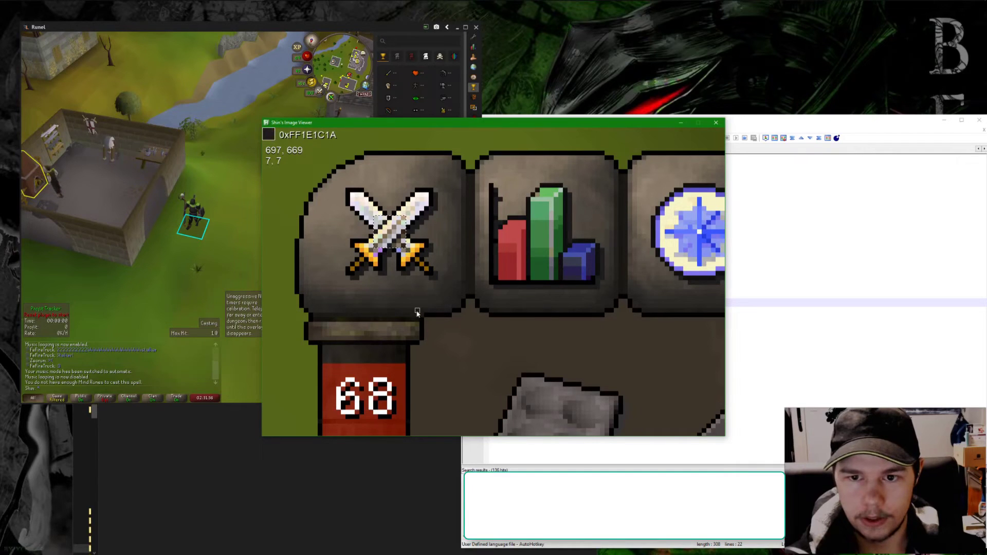
mouse_move(399, 236)
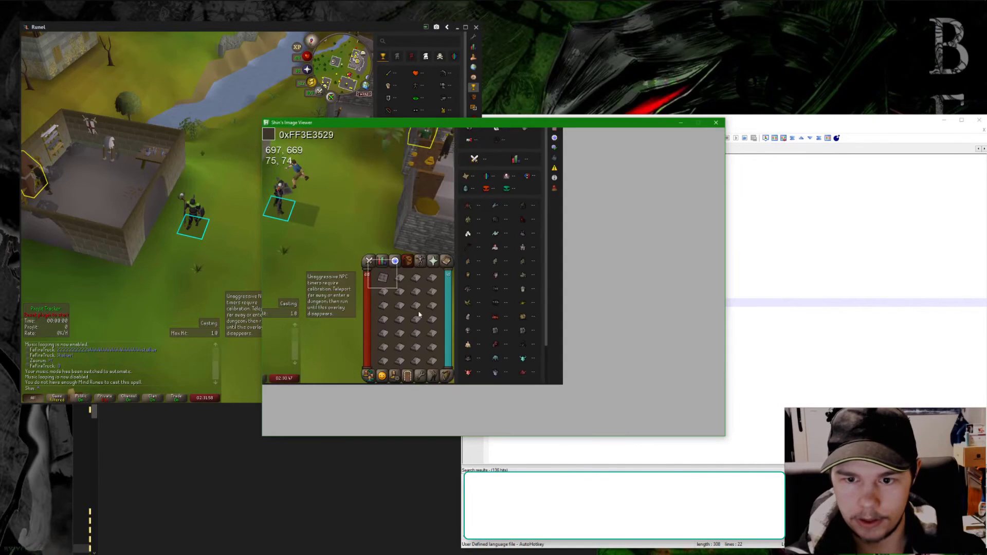
mouse_move(447, 376)
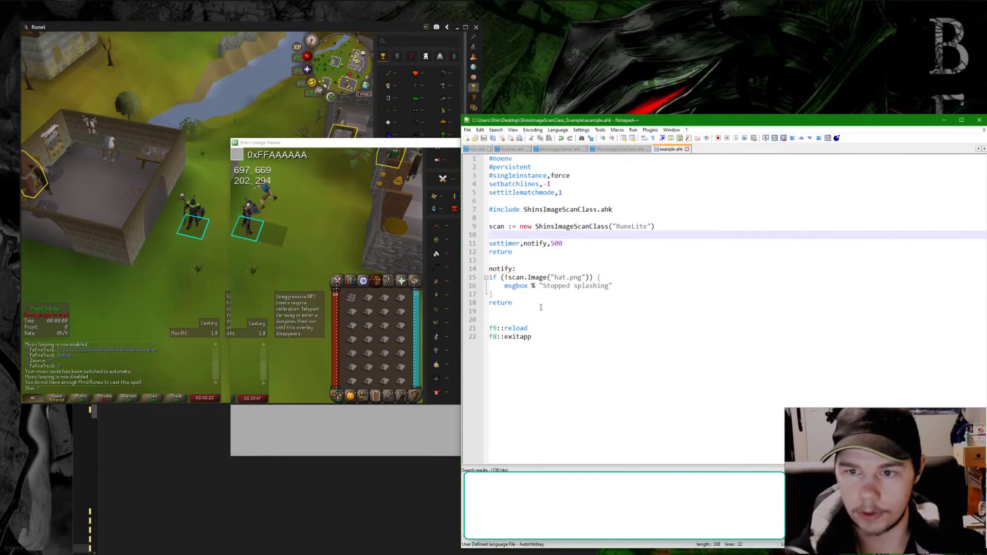
Add an if (scan.Image(...,0,)) condition above settimer,notify,500.
key("enter")
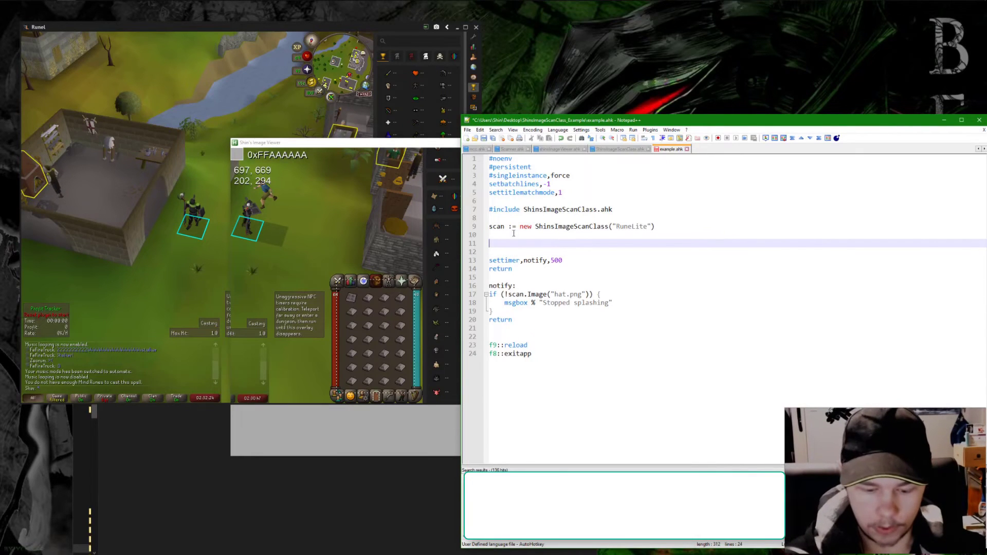
type("if (scan.Image(\"swords")
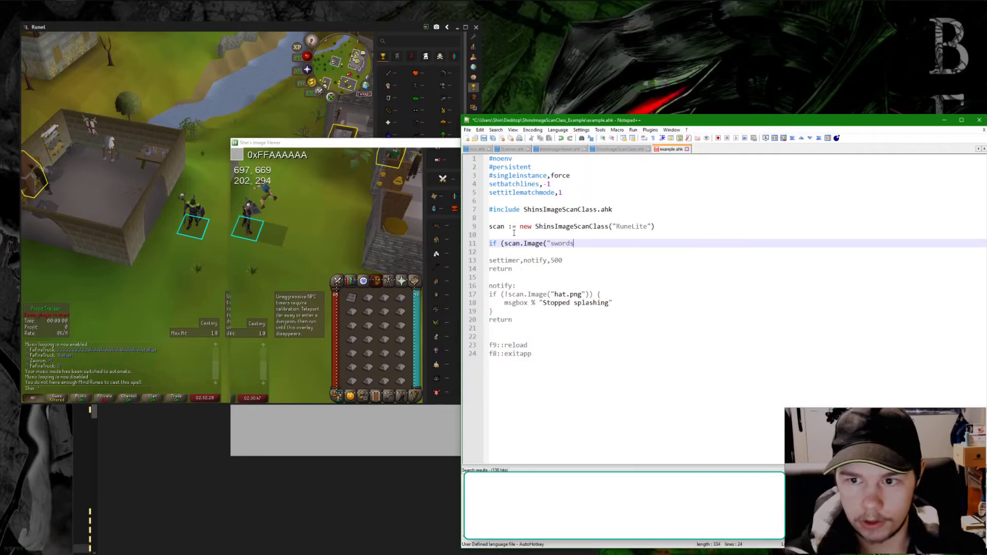
type(".png")
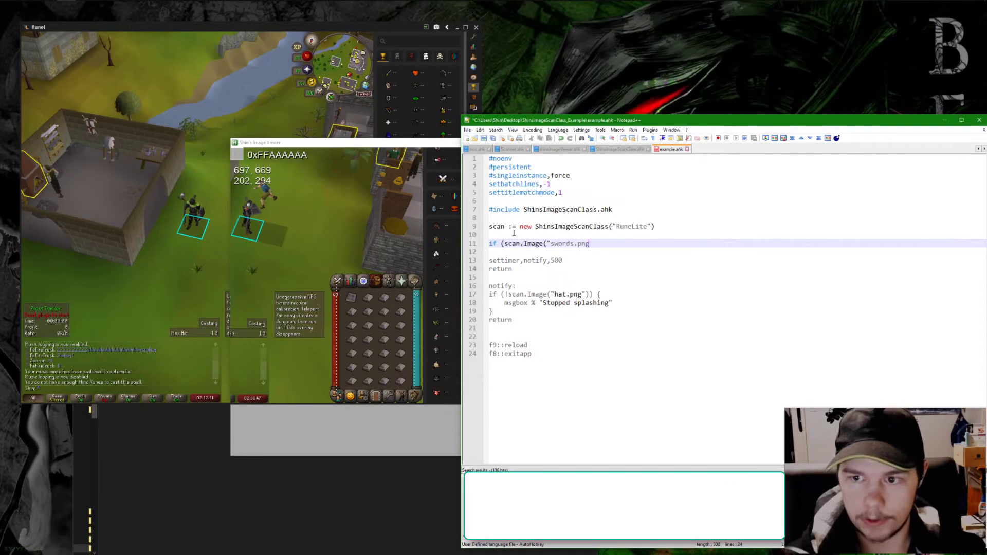
type(",0,invX,invY")
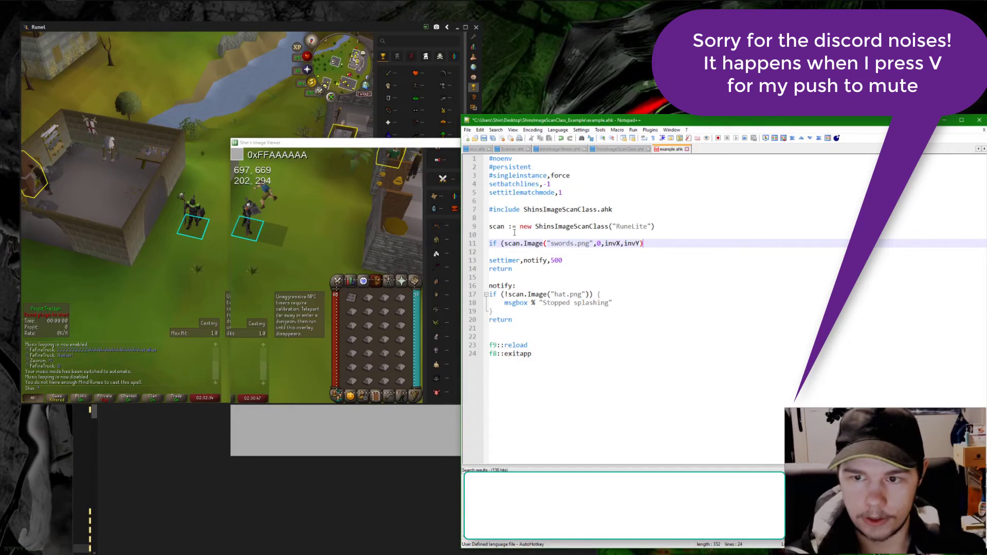
type(") {")
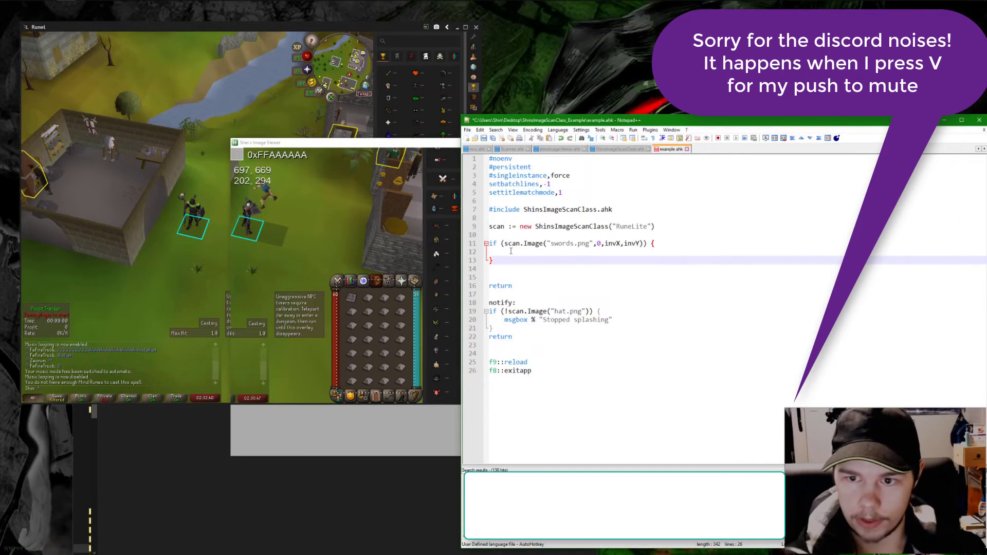
type("settimer,notify,500")
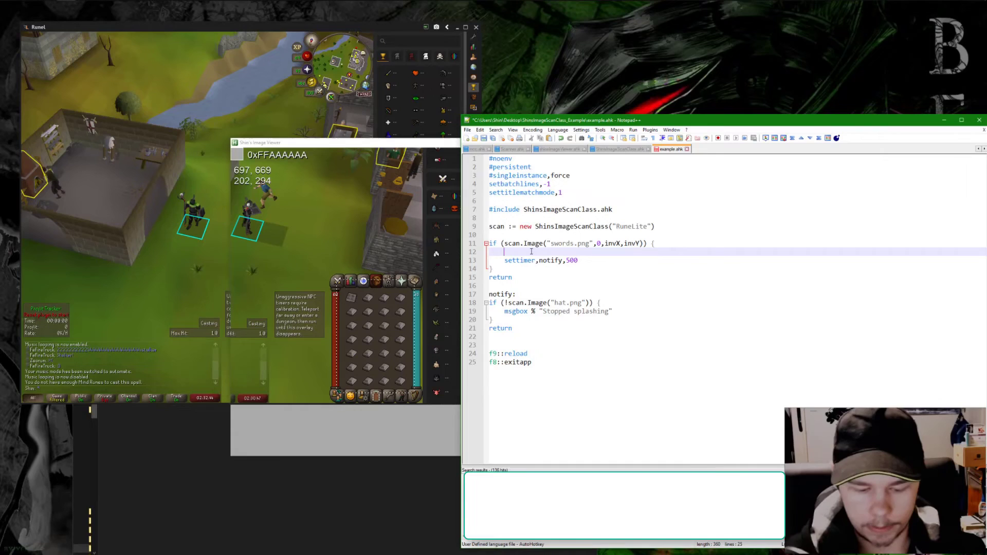
Set inventory size 202×294 and tooltip the steelbar.png count in invX, invY, invW, invH.
type("invW :")
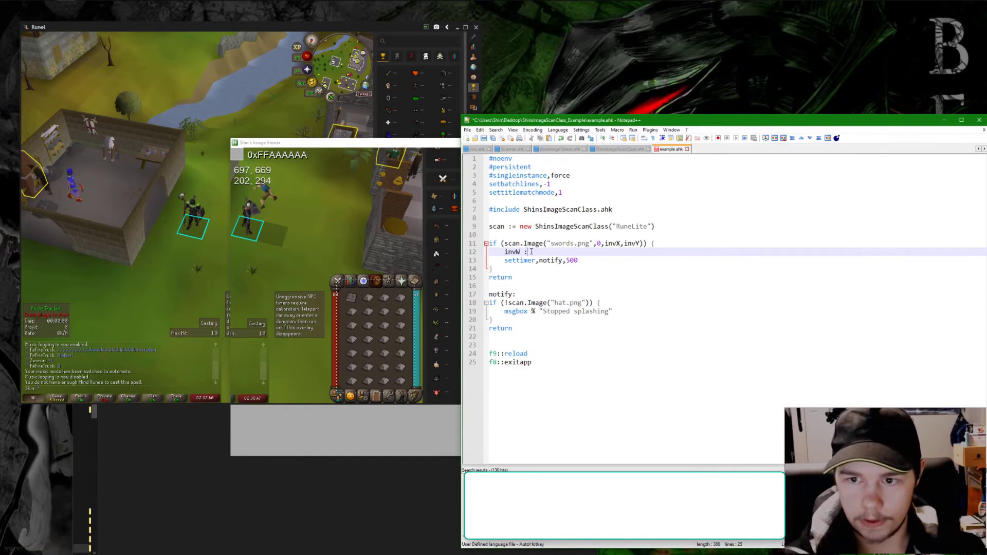
type("202")
type("invH :=")
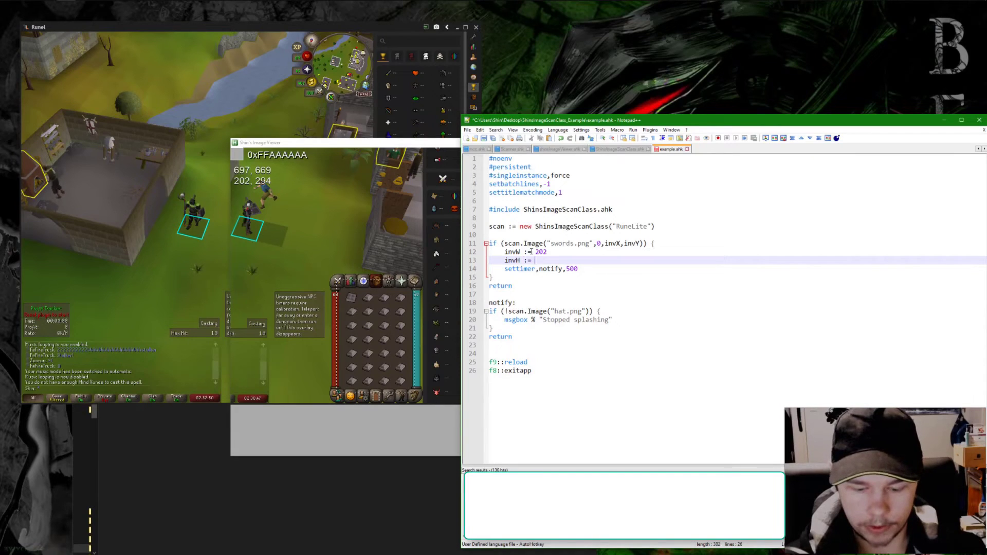
type("294")
left_click(736, 311)
type("t")
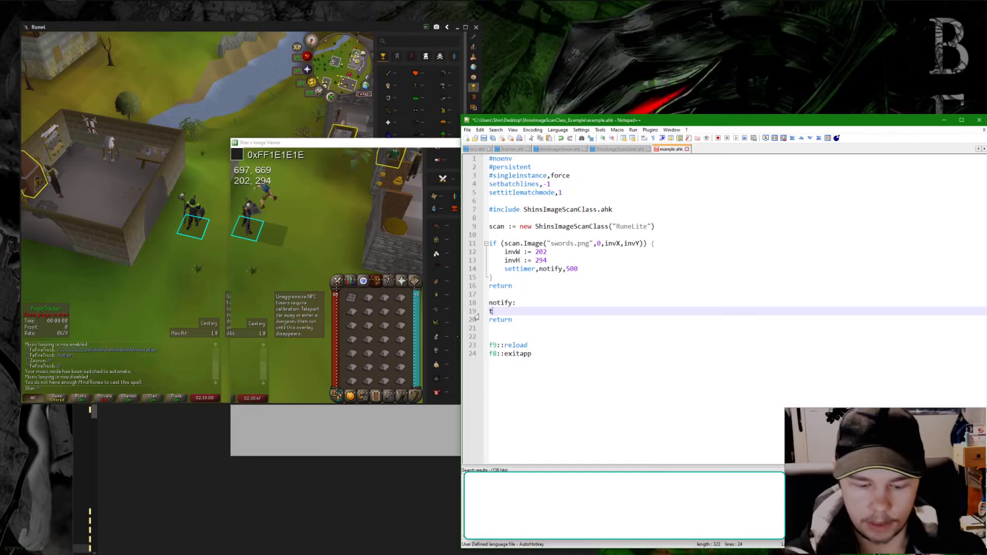
type("ooltip % sc")
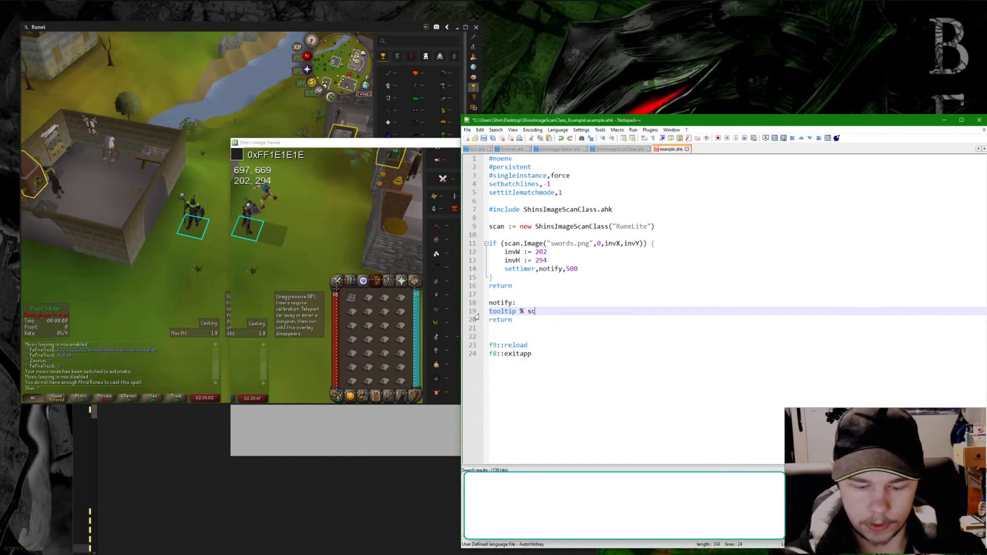
type("an.ImageCountRegion(\"")
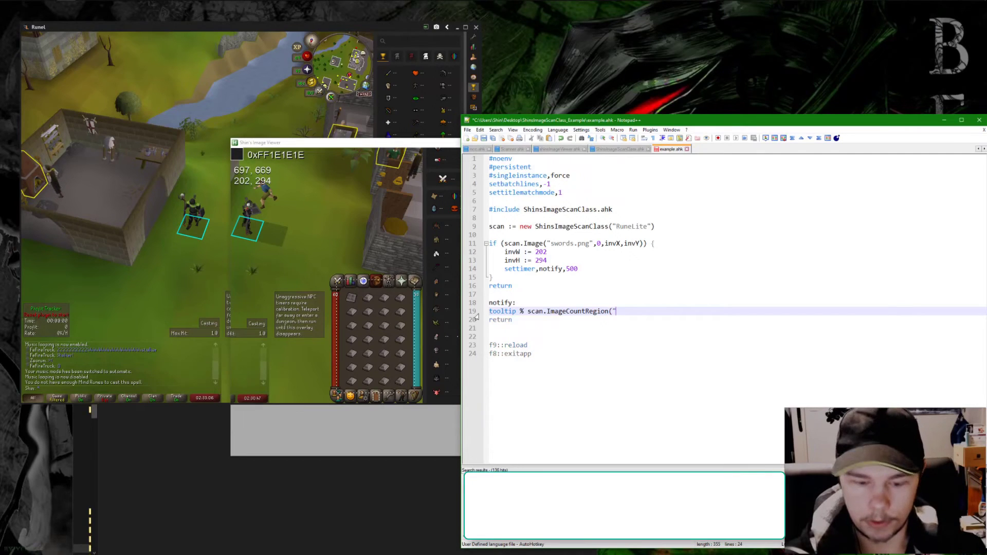
type("steelbar.p")
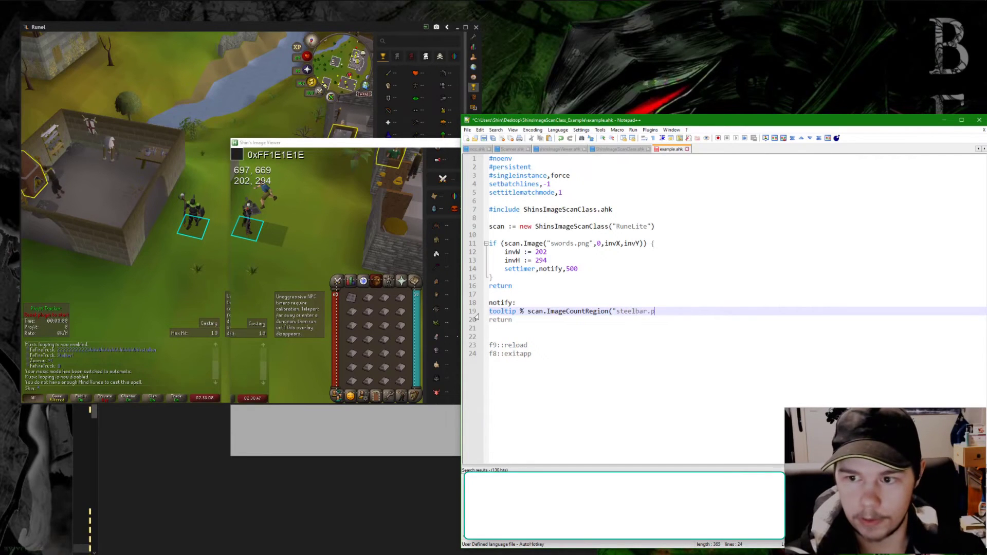
type("ng\",")
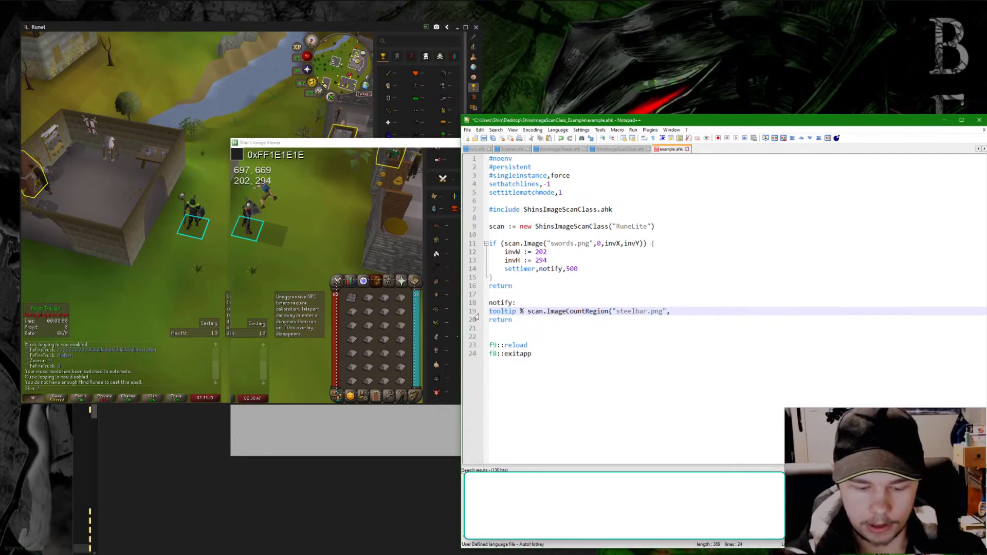
type(",invX,invY,inv")
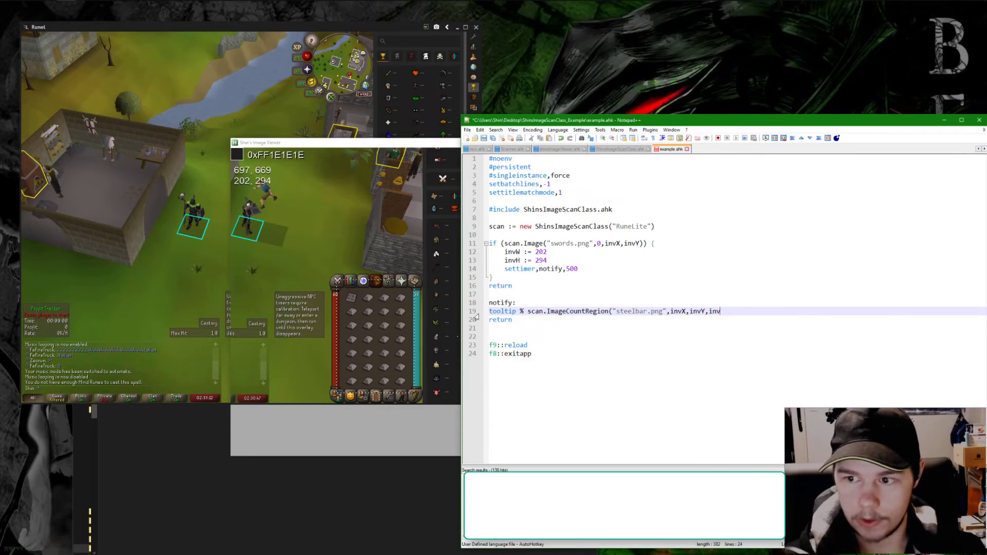
type(",invW,invH")
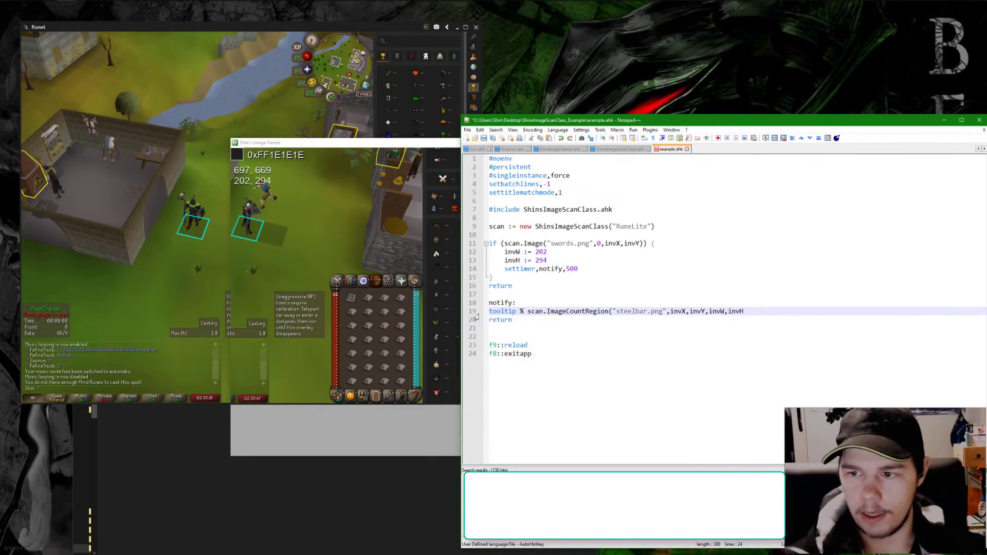
type("1")
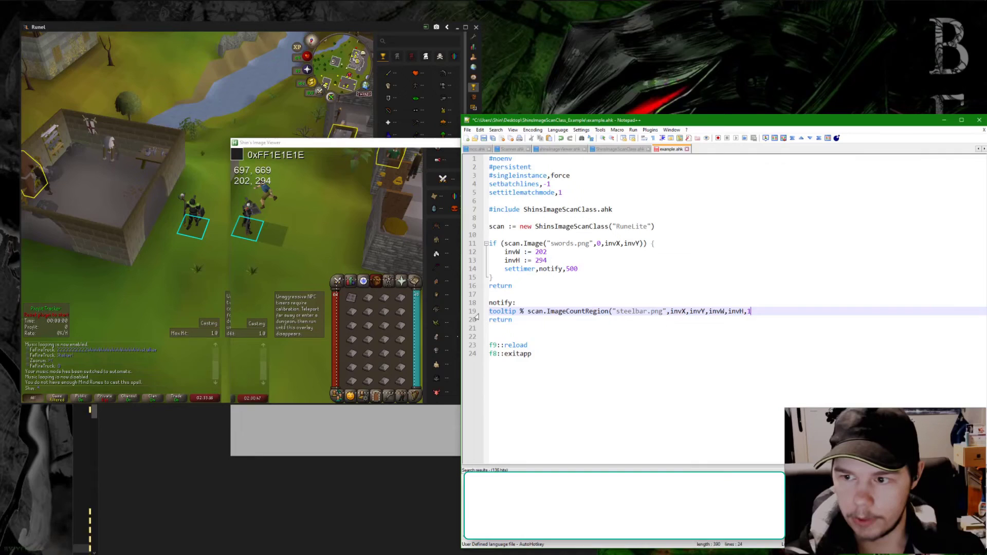
key("BackSpace")
type(")")
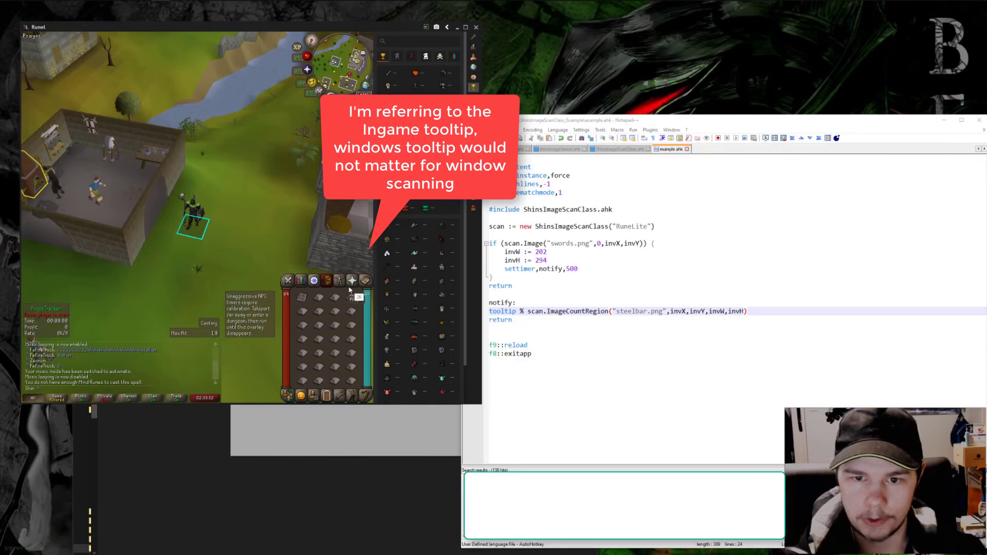
mouse_move(322, 266)
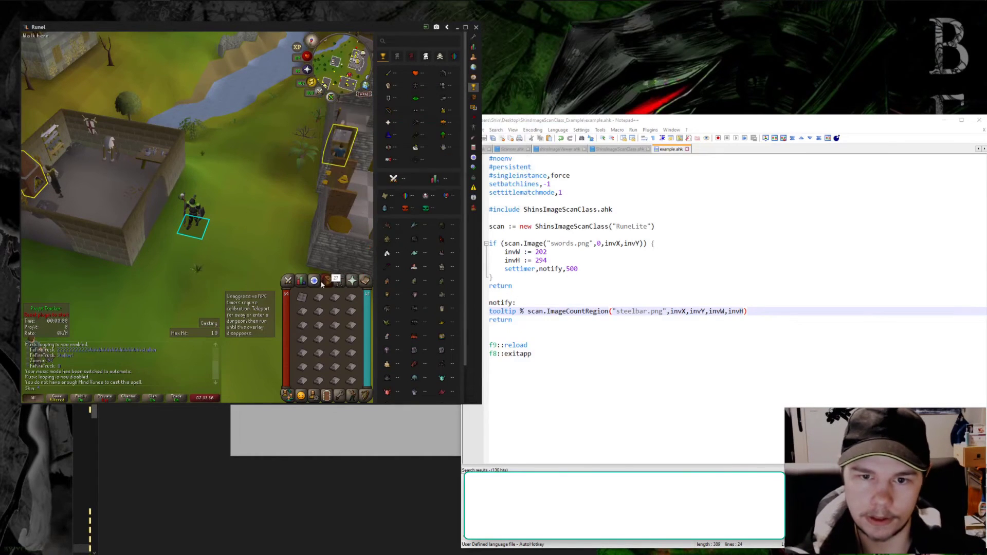
mouse_move(247, 229)
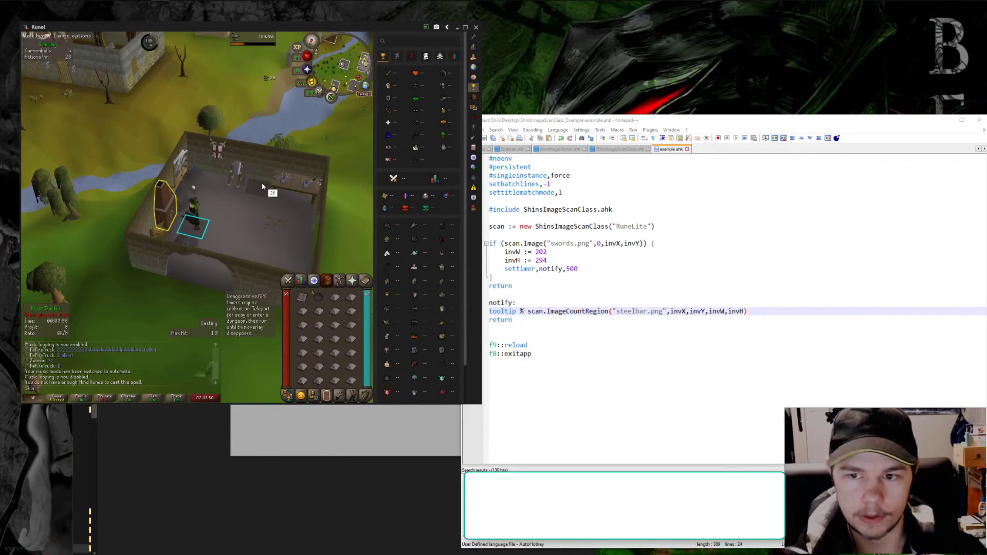
Return to the Notepad++ editor below the steelbar tooltip line.
left_click(667, 311)
type("i")
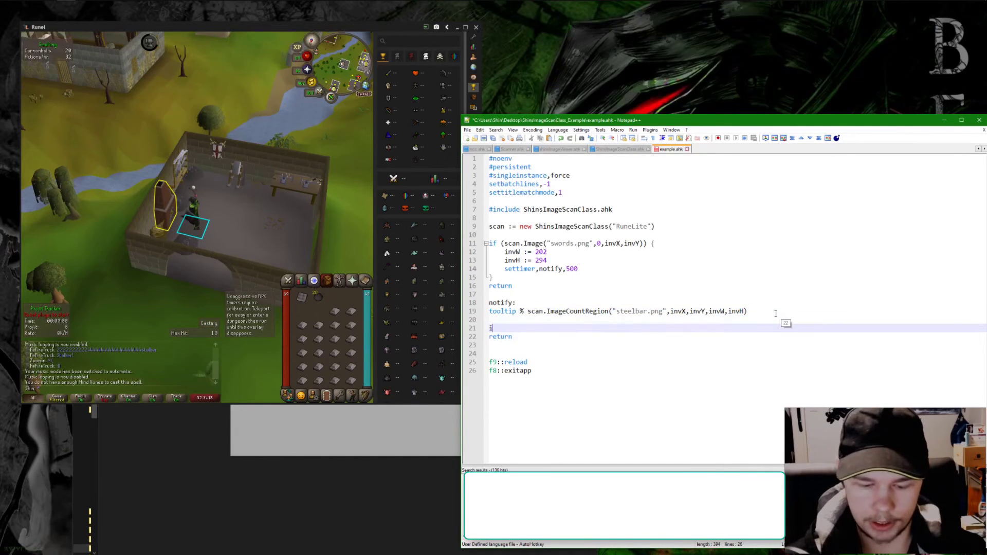
Add an if block that shows "Running out of bars" when scan.ImageCountRegion returns fewer than 15.
type("f (scan")
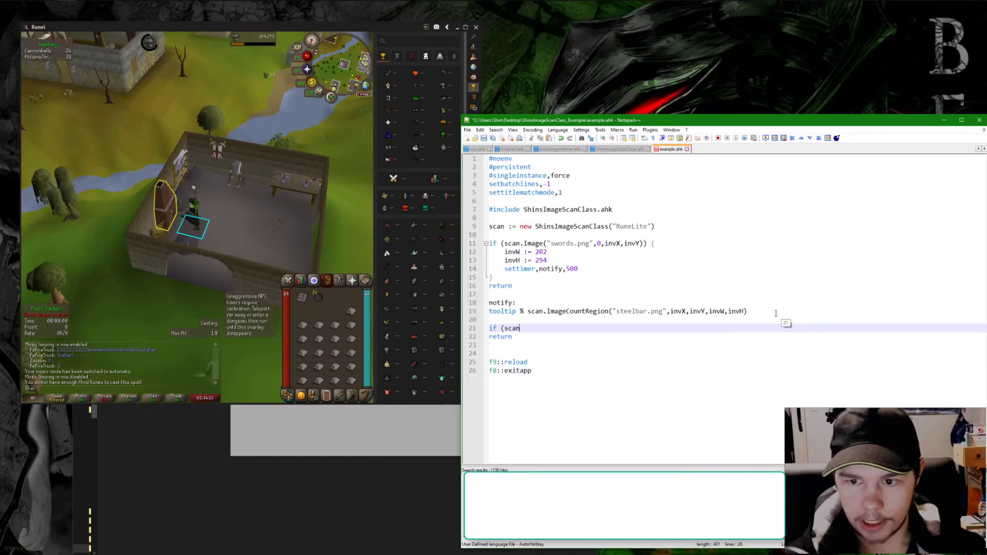
type(".ImageCountRegion(\"steelbar.png\",invX,invY,invW,invH")
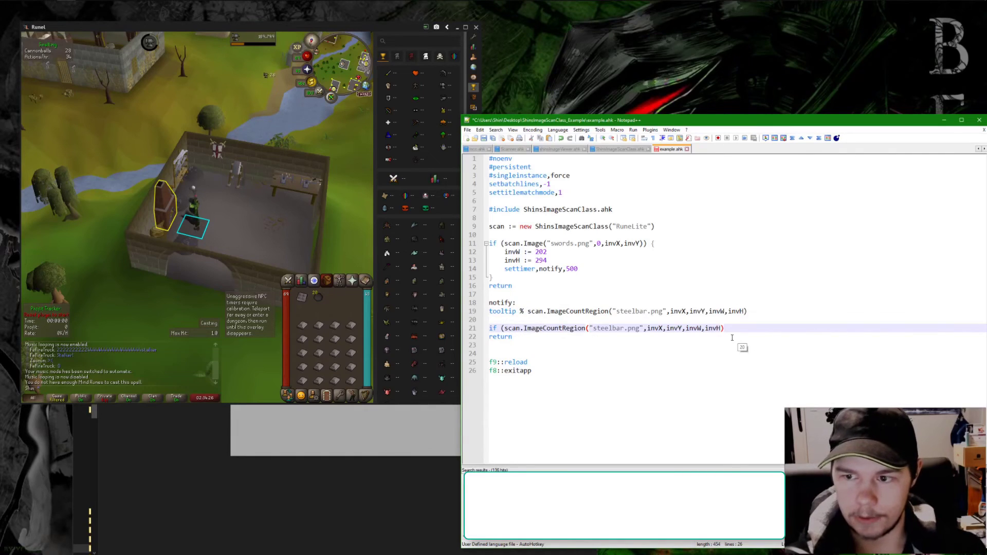
type("< 10) {")
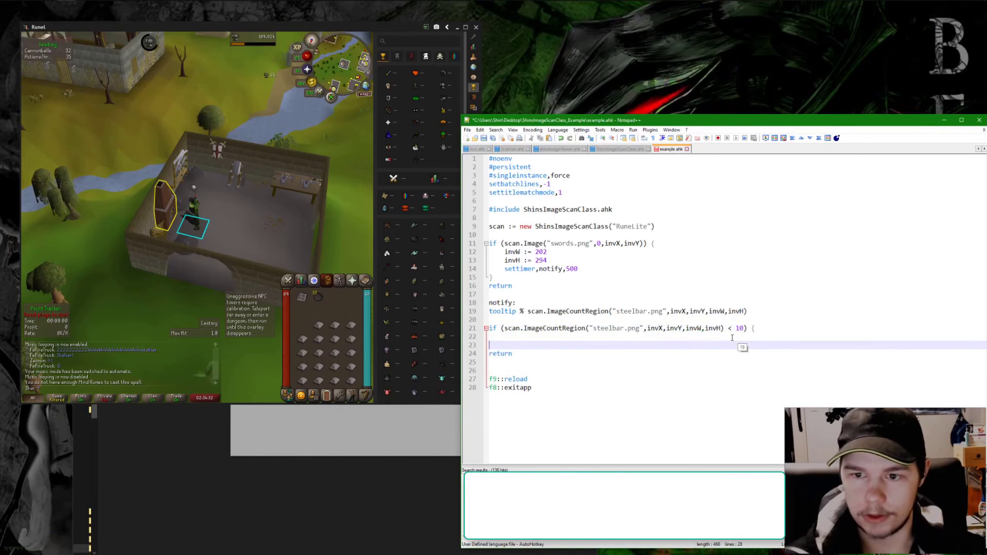
type("msgbox % \"Running out o")
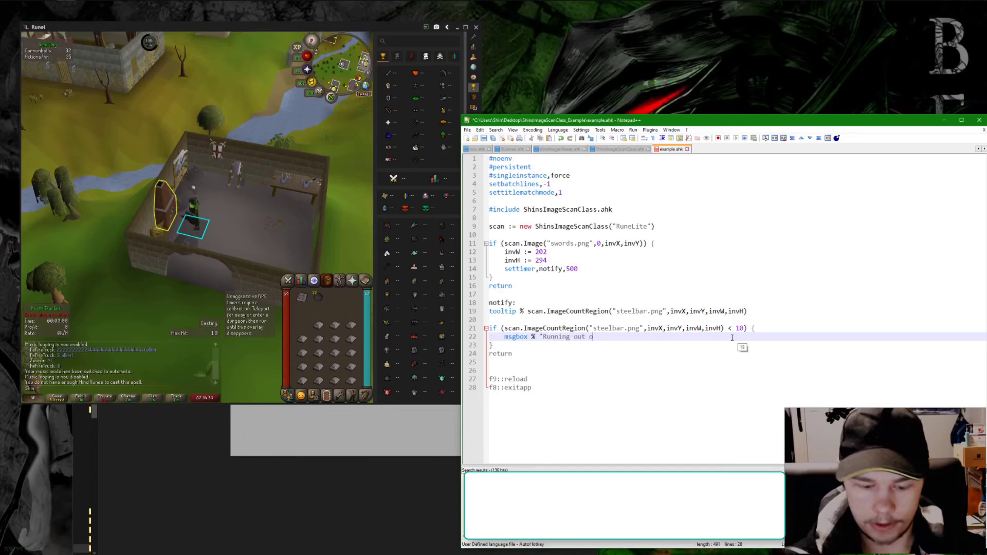
type("f bars\"")
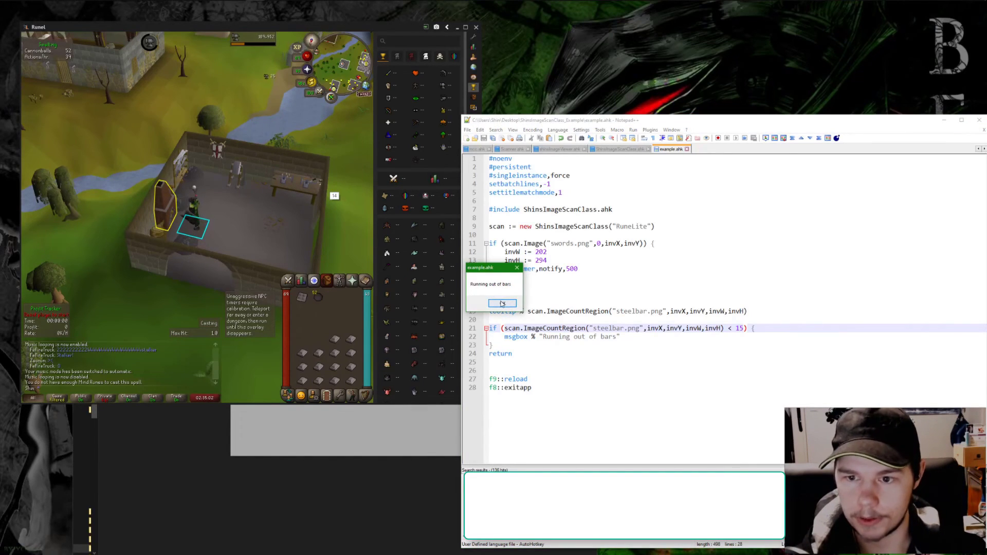
Dismiss the two "Running out of bars" message boxes.
left_click(501, 303)
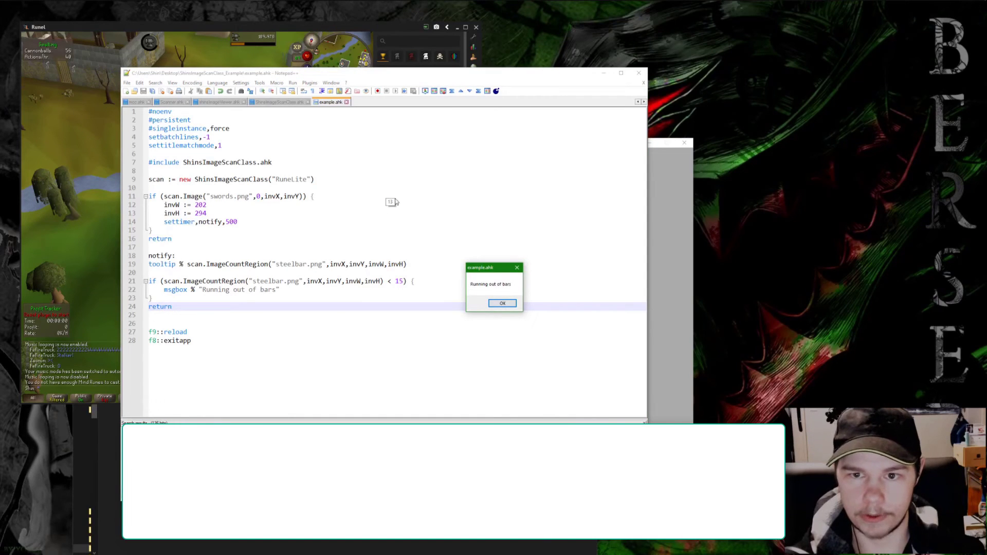
left_click(501, 303)
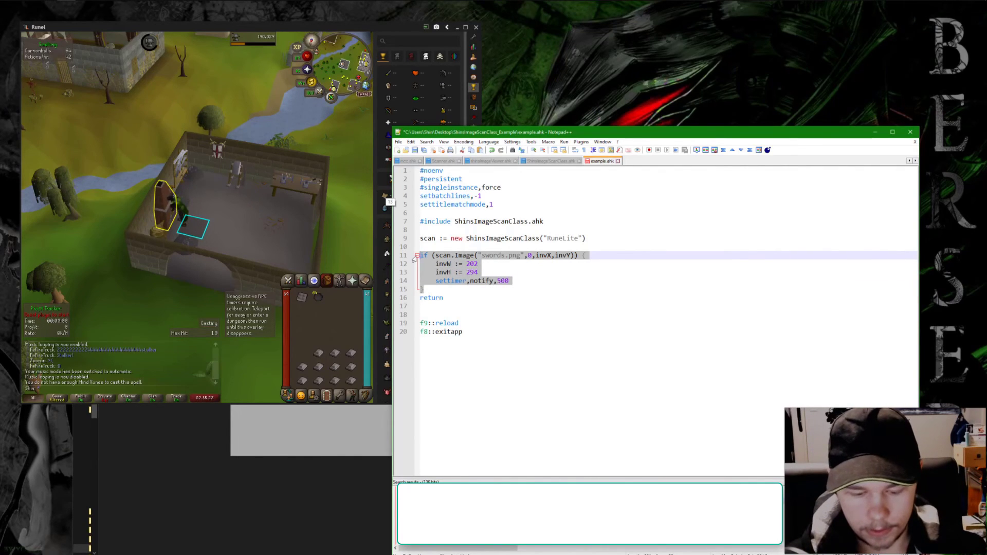
Replace the swords block with msgbox % scan.pixel(0x00FF20).
type("msgbox % s")
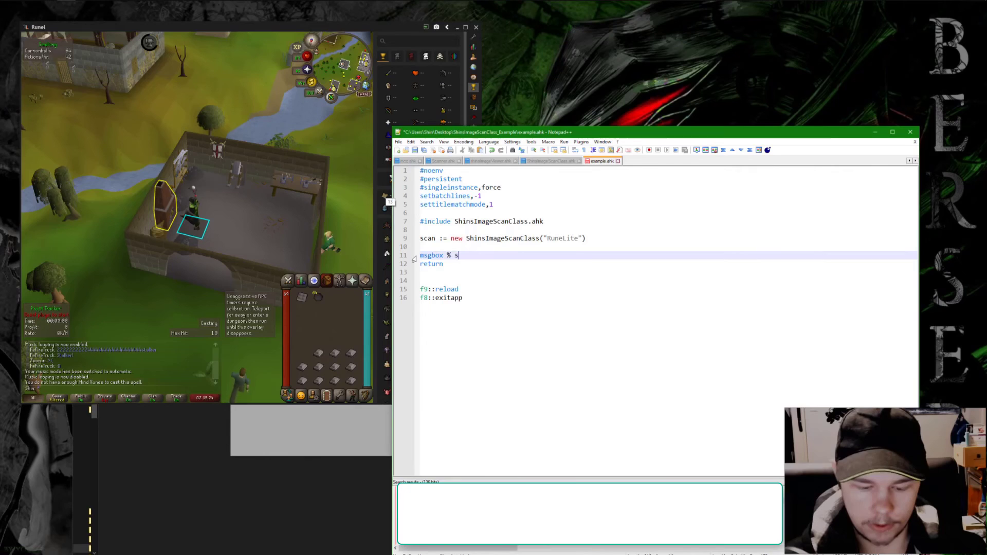
type("can.pixelcount(")
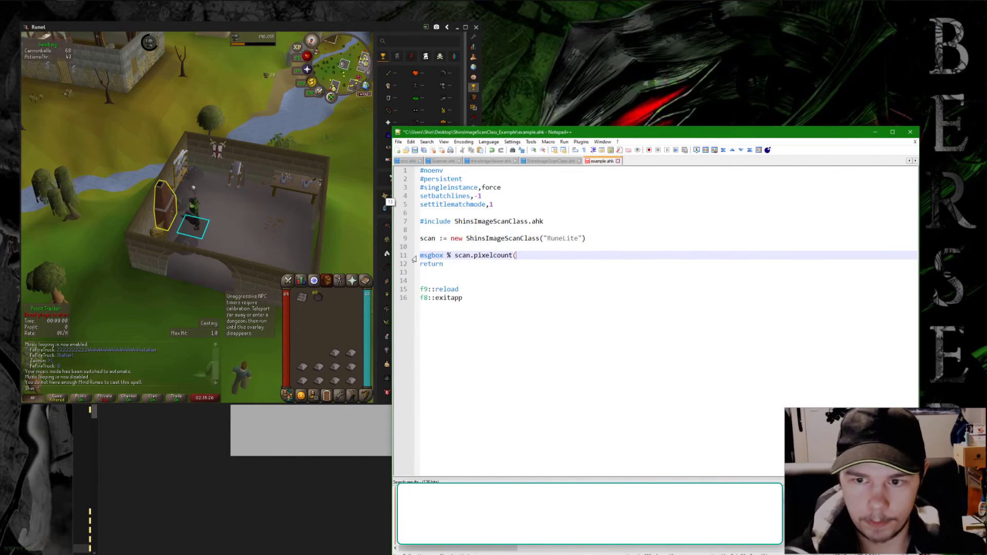
type("0")
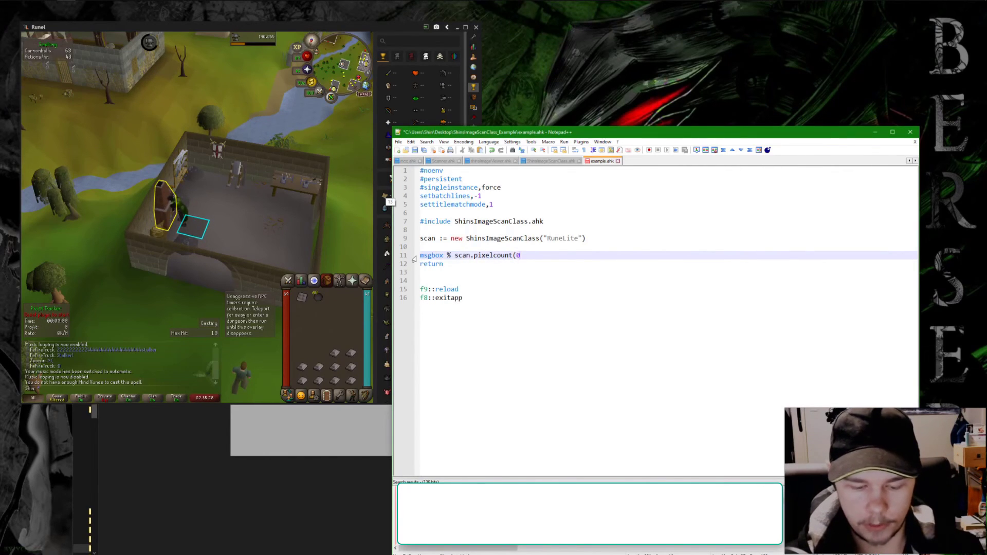
type("x")
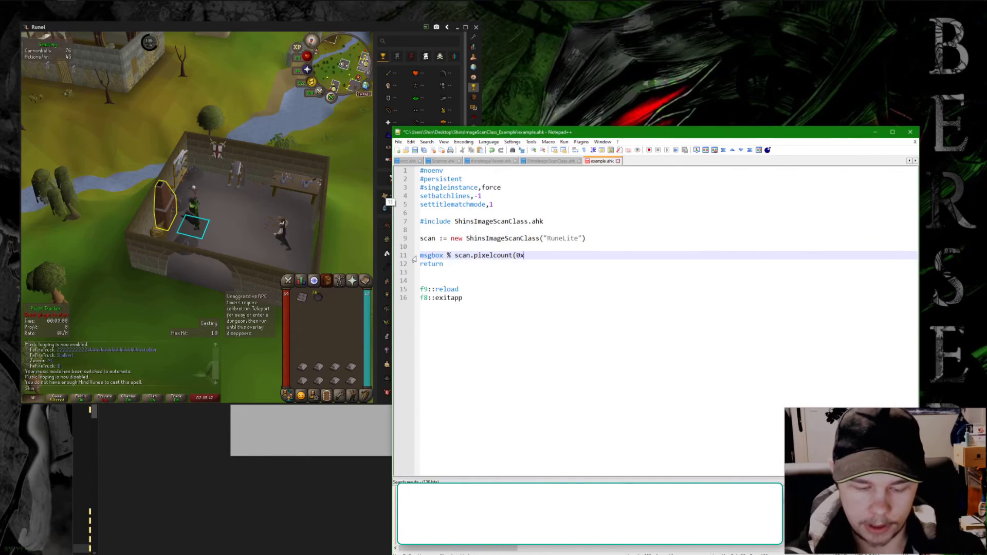
type("00FF20")
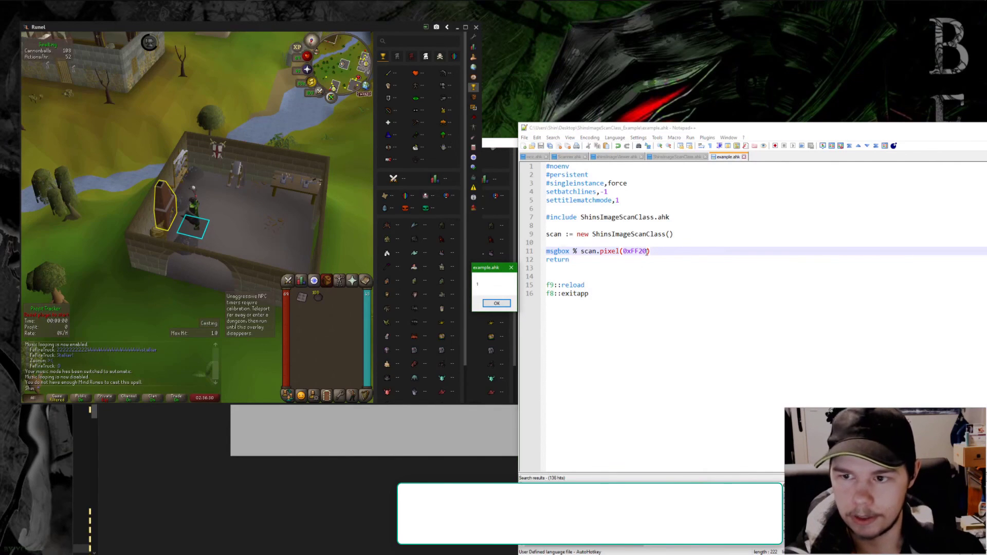
Add 0,x,y arguments to the pixel search and a msgbox % x "," y line.
type(",0,x,y")
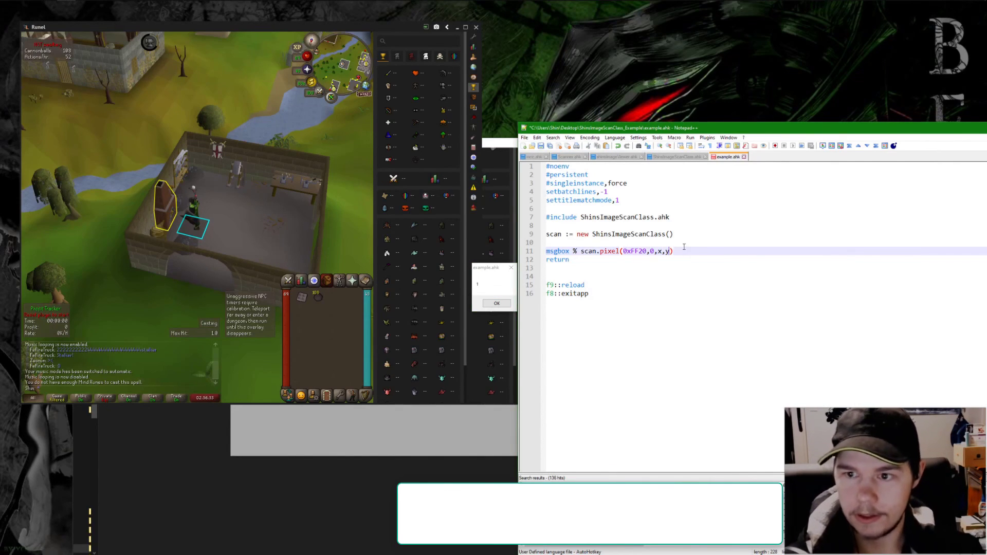
type("msgbox %")
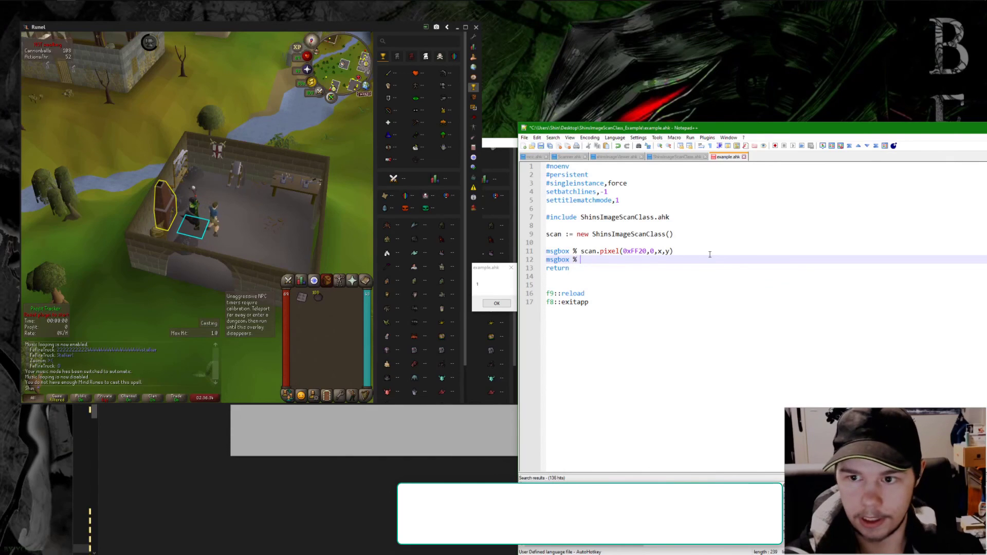
type("x \",\" y")
left_click(765, 234)
type("\"RuneLite\"")
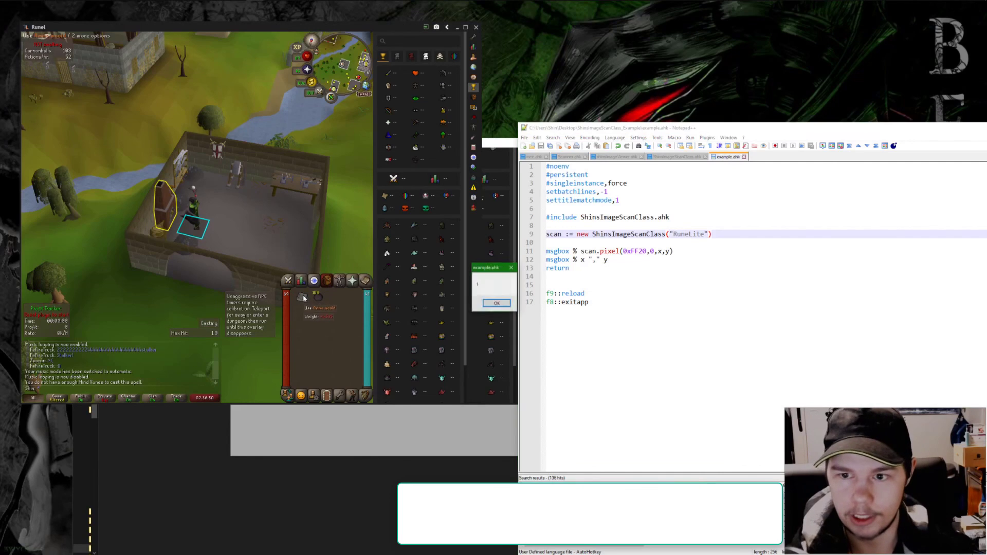
Dismiss the pixel result messages and view ShinsImageScanClass.ahk at the Image function.
left_click(495, 303)
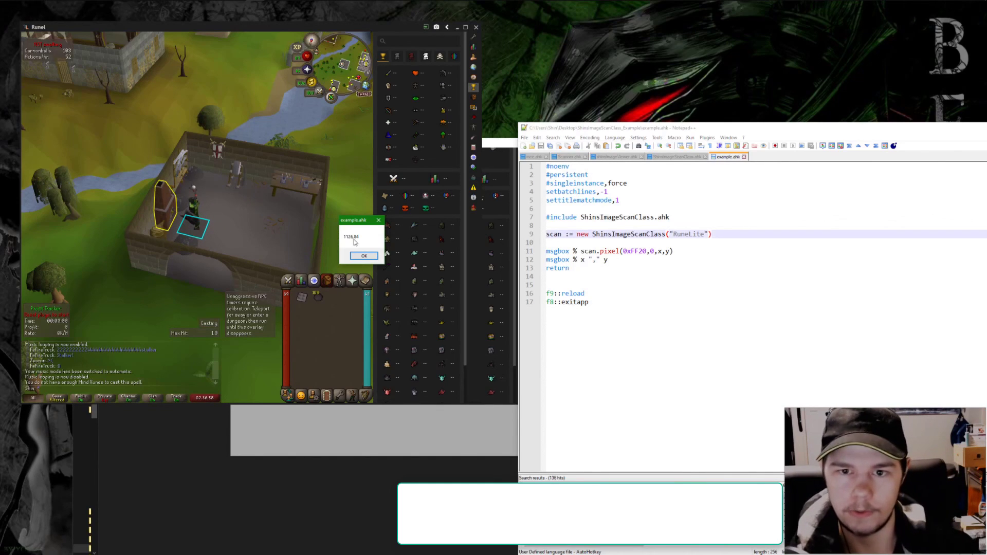
left_click(363, 256)
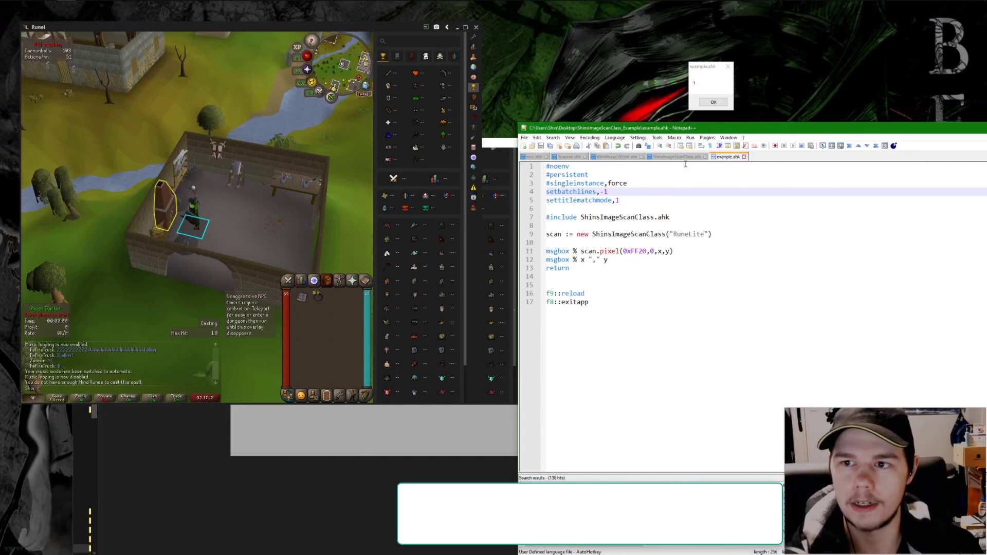
left_click(648, 156)
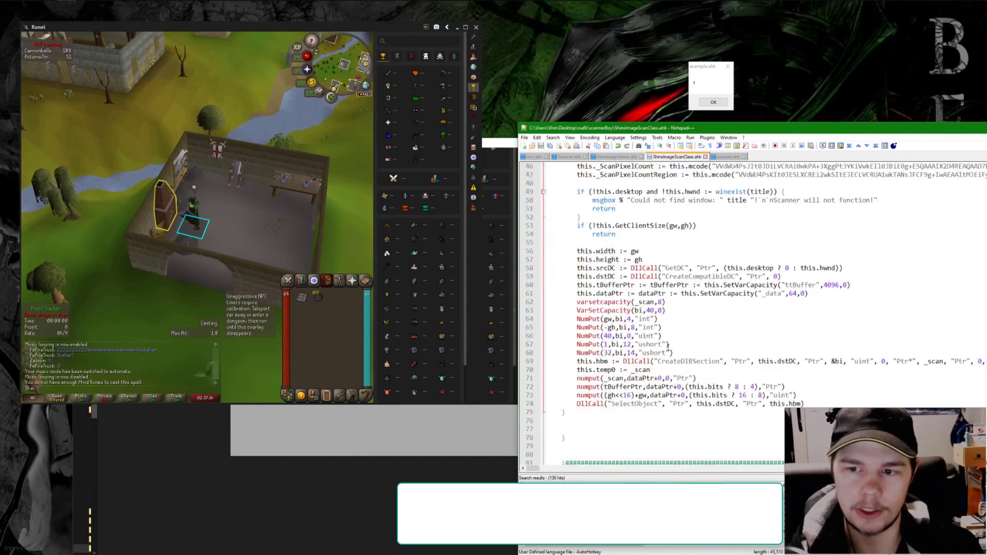
scroll("down", 3)
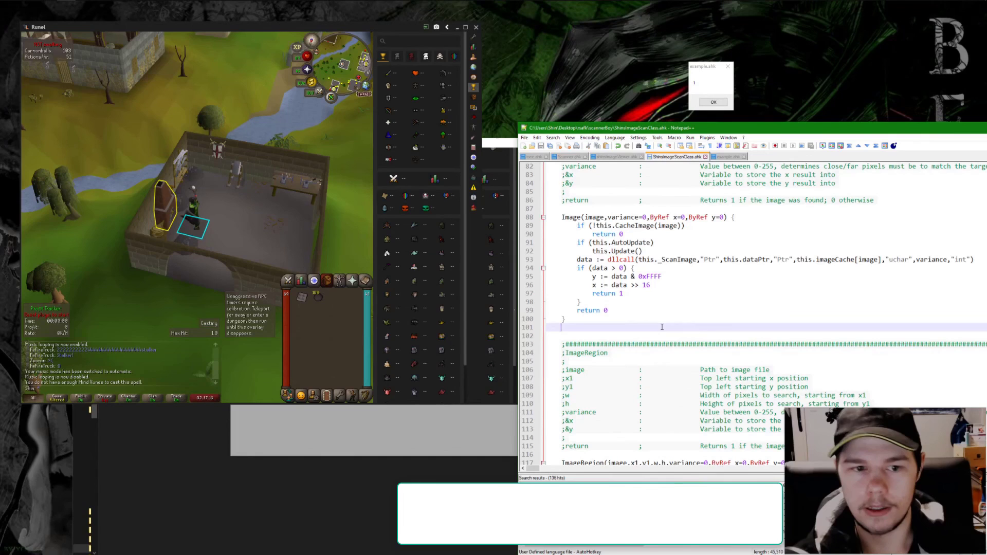